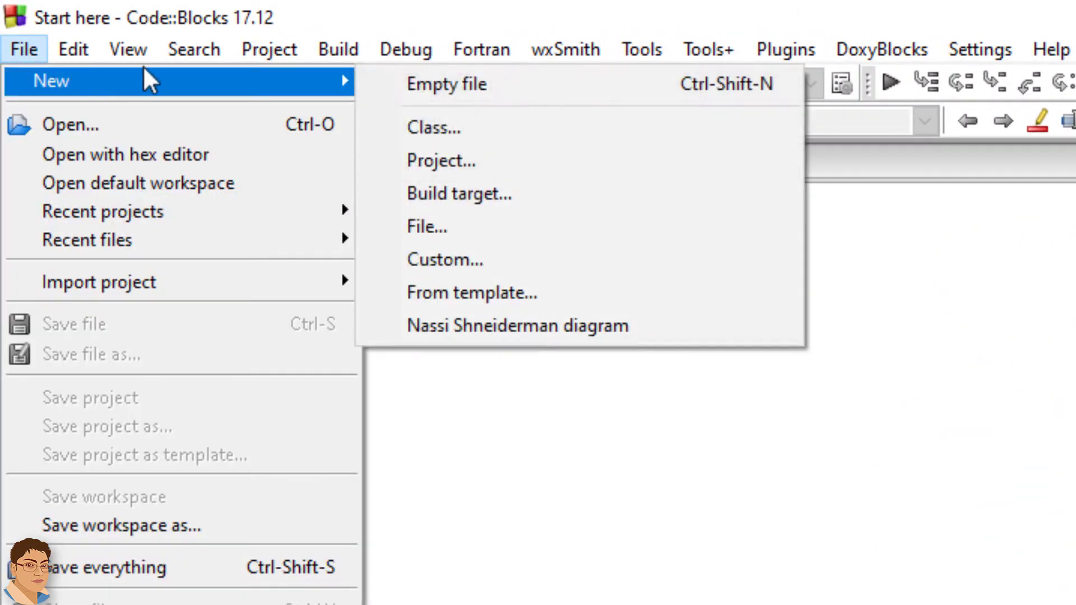
# Step: Create an empty file and save it to the Desktop as swapVariables.c
pyautogui.click(447, 84)
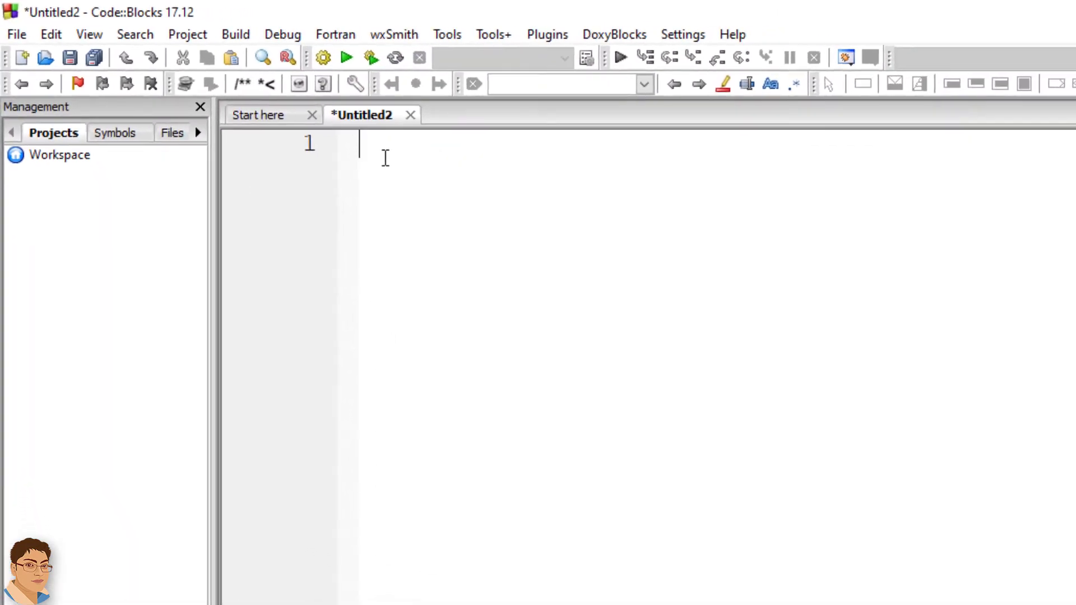
pyautogui.click(69, 57)
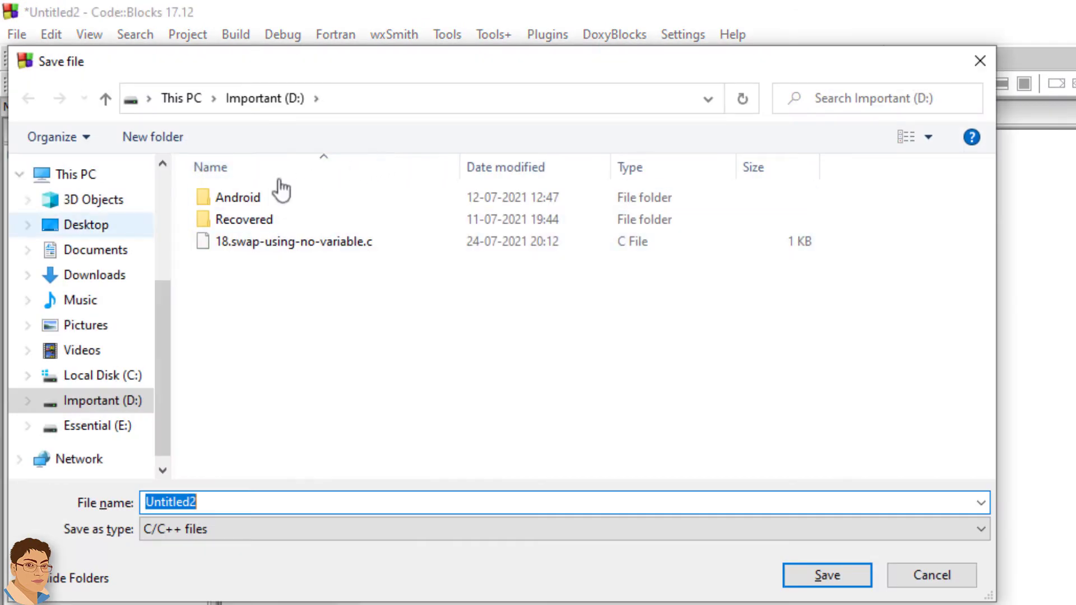
pyautogui.click(90, 224)
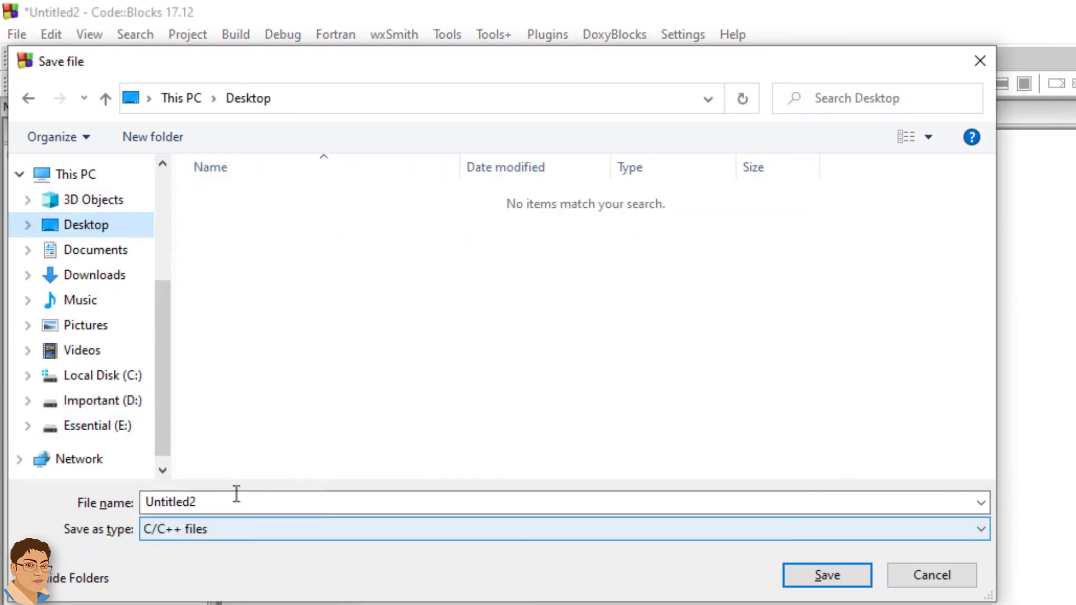
pyautogui.write('swapV')
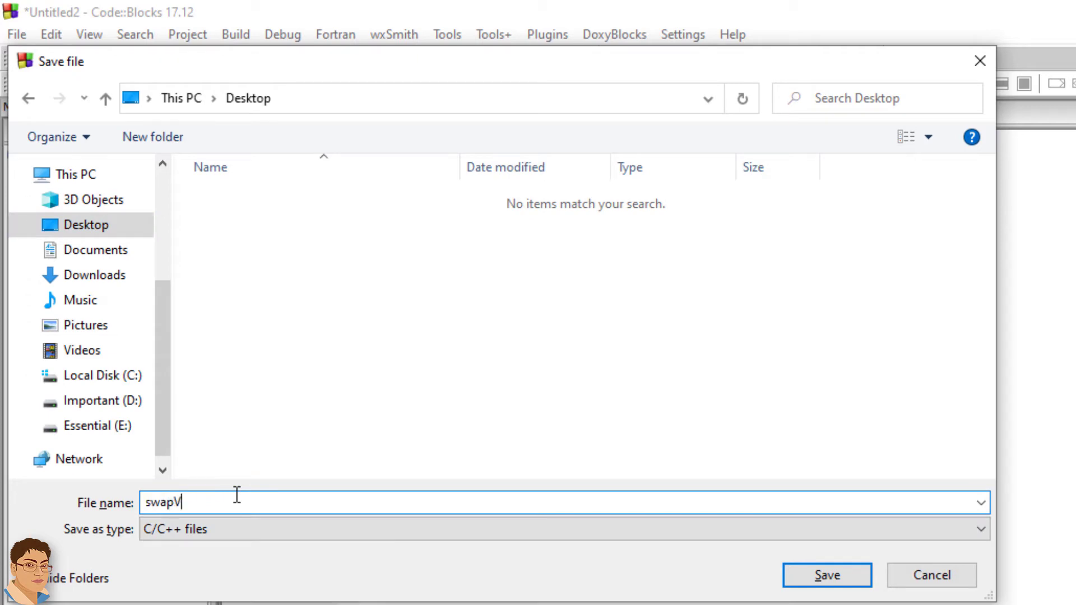
pyautogui.write('ariable')
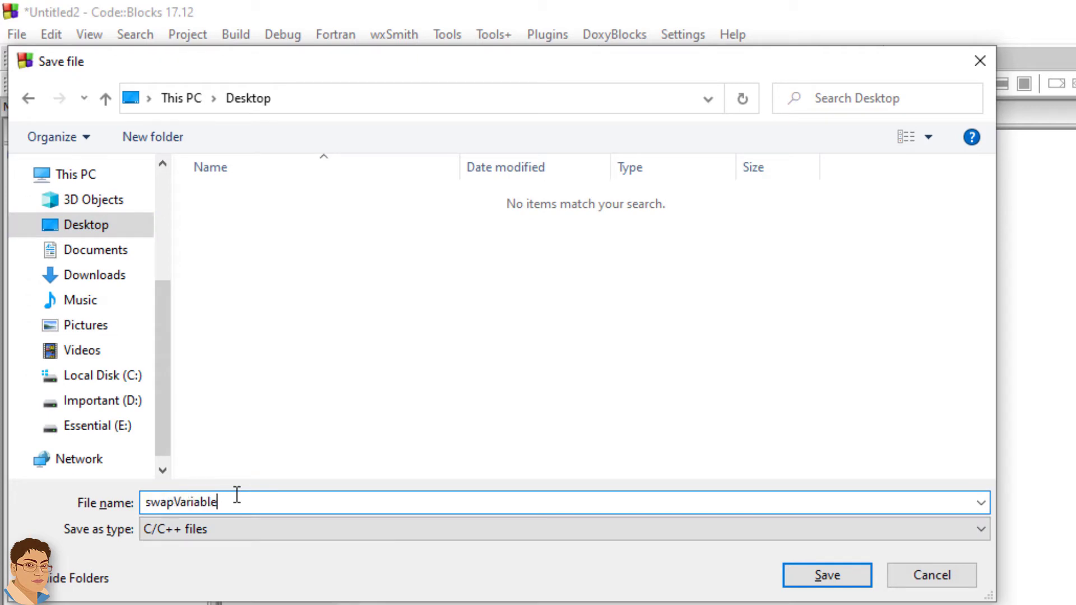
pyautogui.write('s')
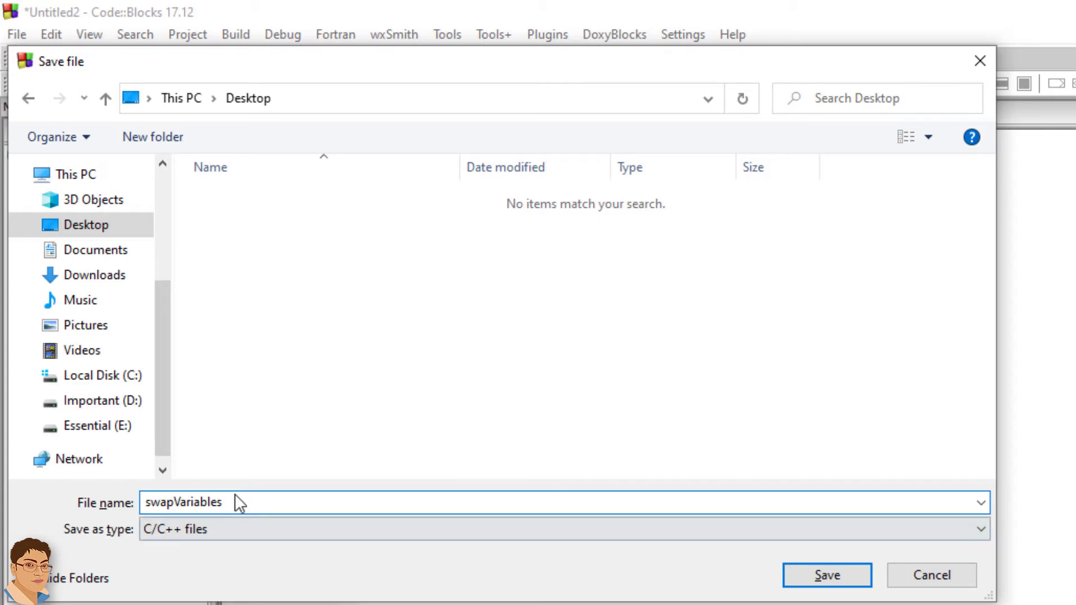
pyautogui.click(826, 575)
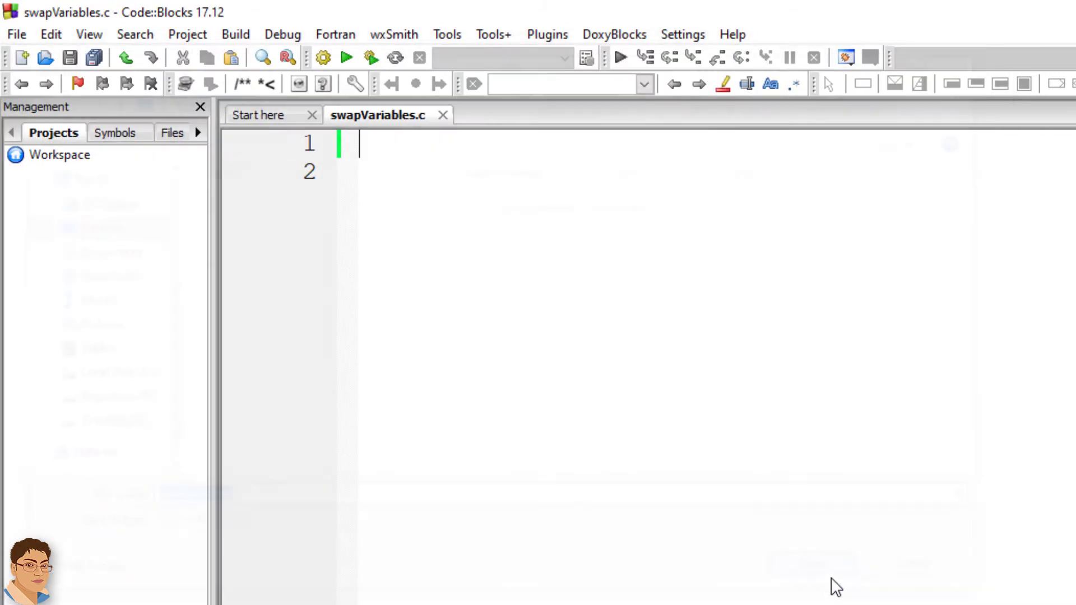
pyautogui.moveTo(511, 267)
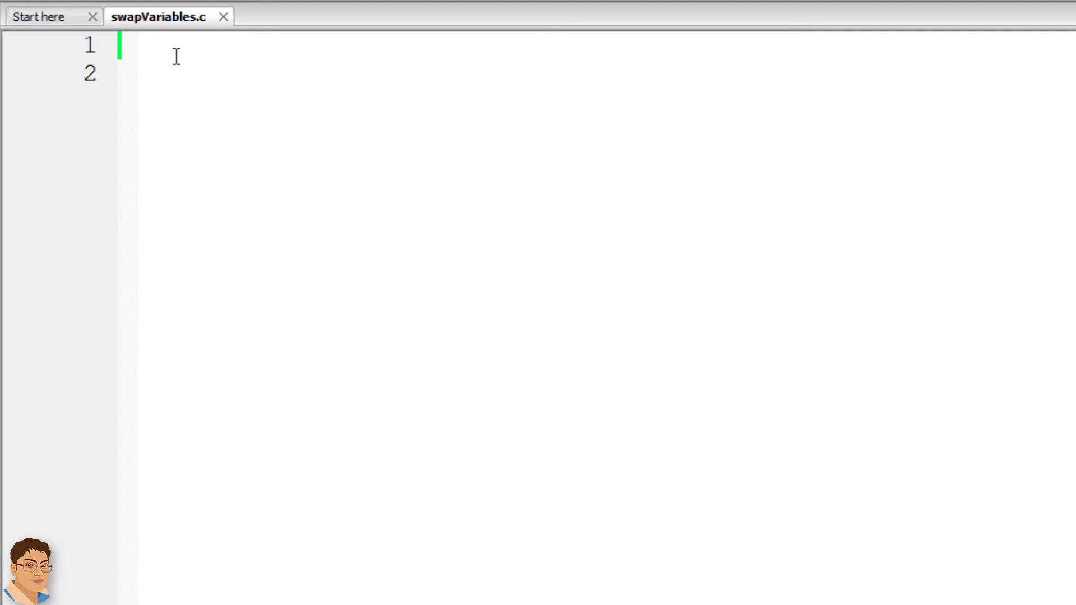
# Step: Add the #include<stdio.h> line at the top of swapVariables.c
pyautogui.write('#include')
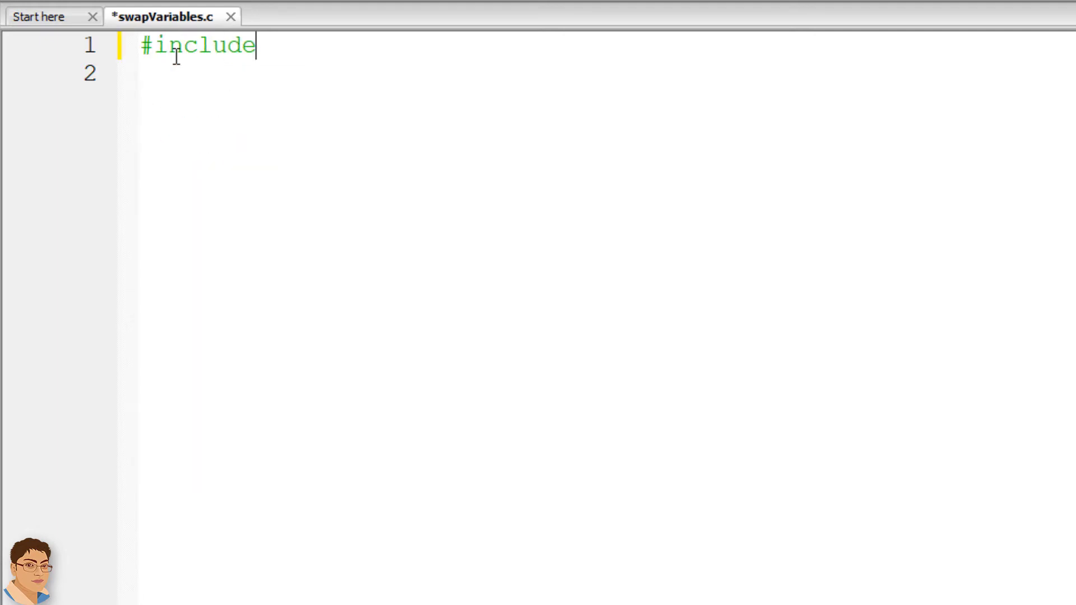
pyautogui.write('<>')
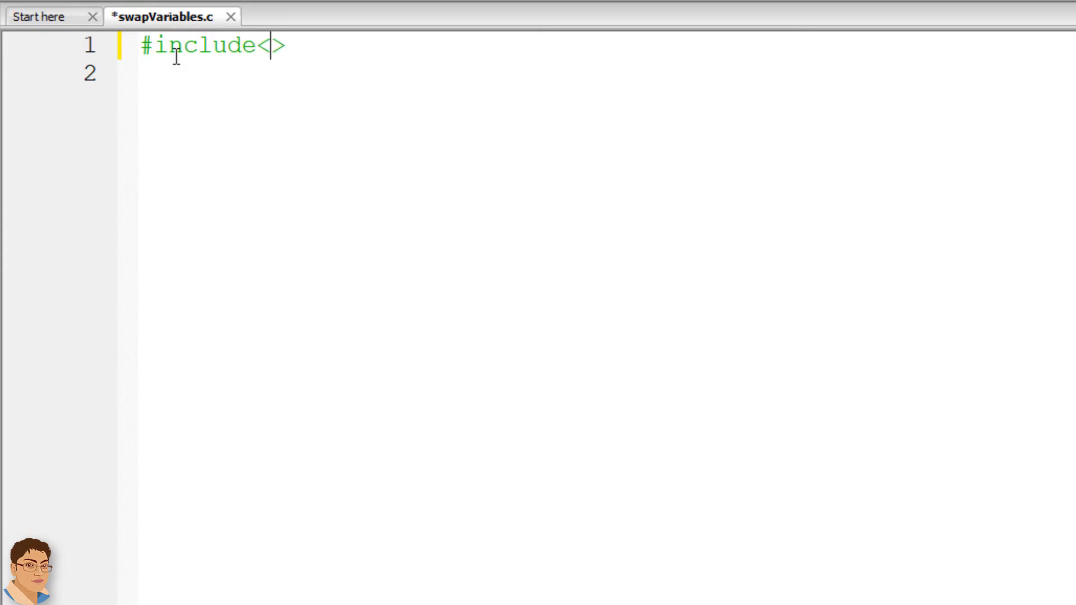
pyautogui.write('stdio.h')
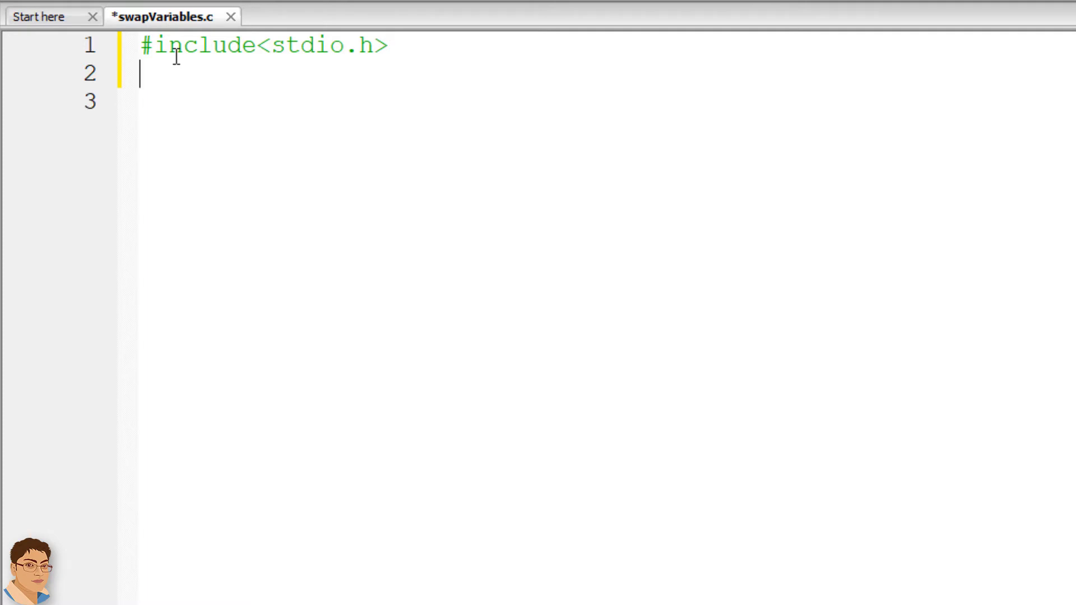
pyautogui.press('enter')
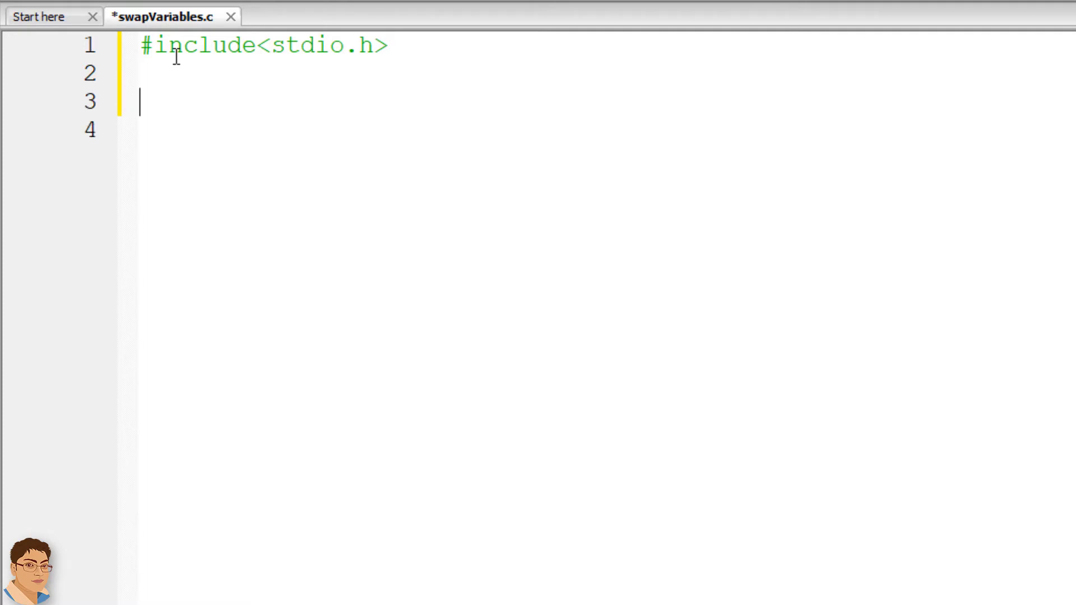
# Step: Write int main(void) with braces and a return 0; statement
pyautogui.write('in')
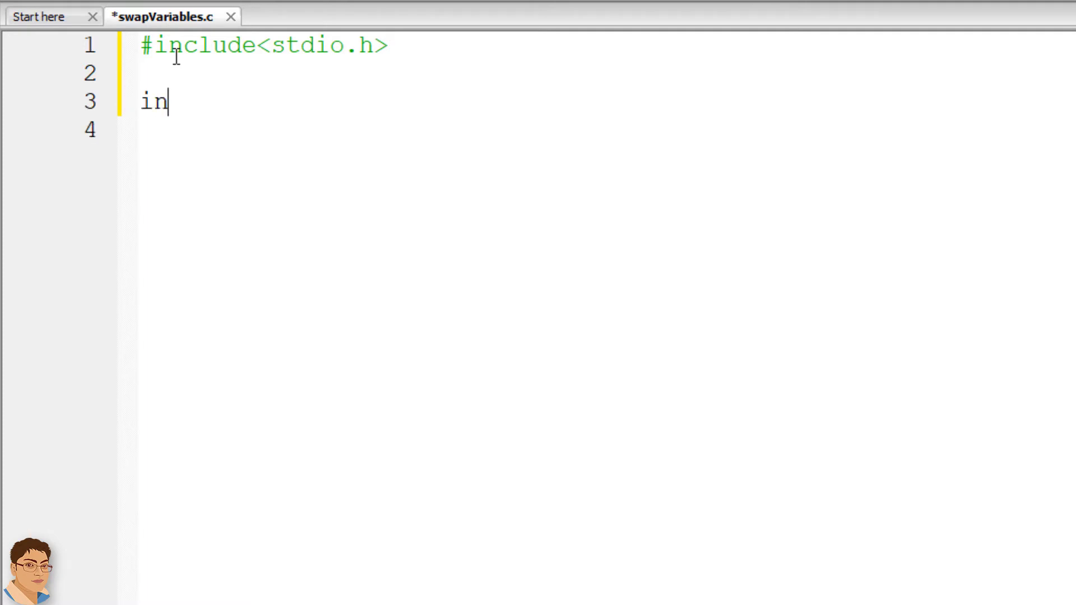
pyautogui.write('t main()')
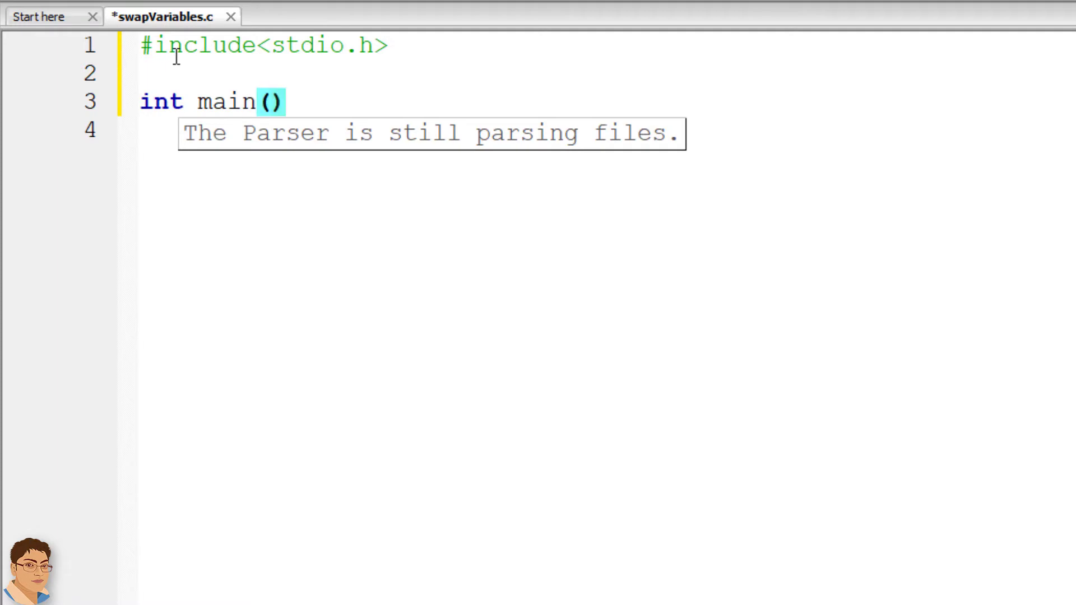
pyautogui.write('void')
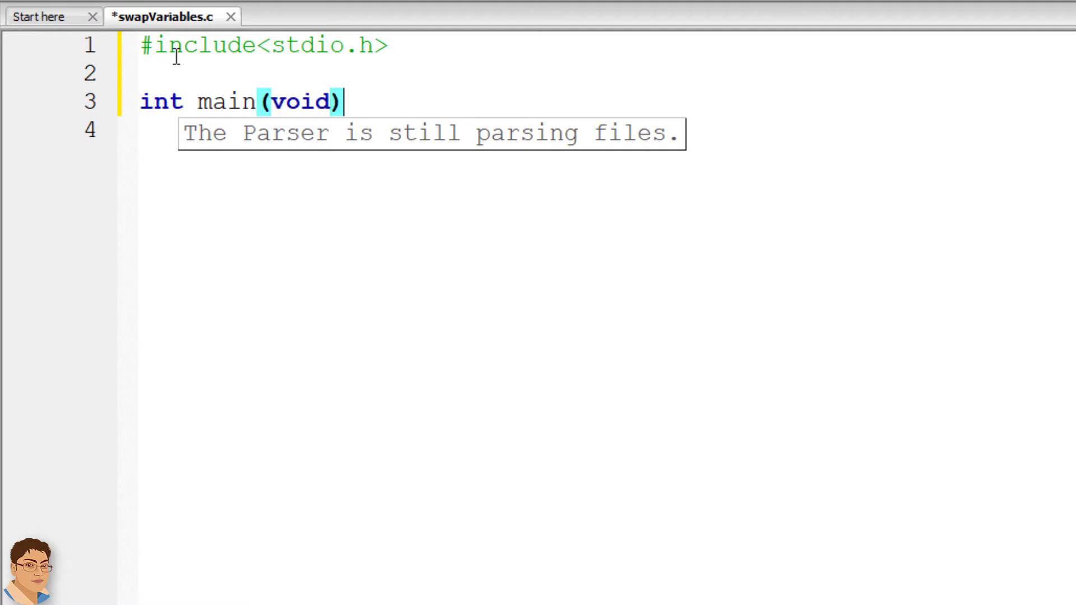
pyautogui.write('{')
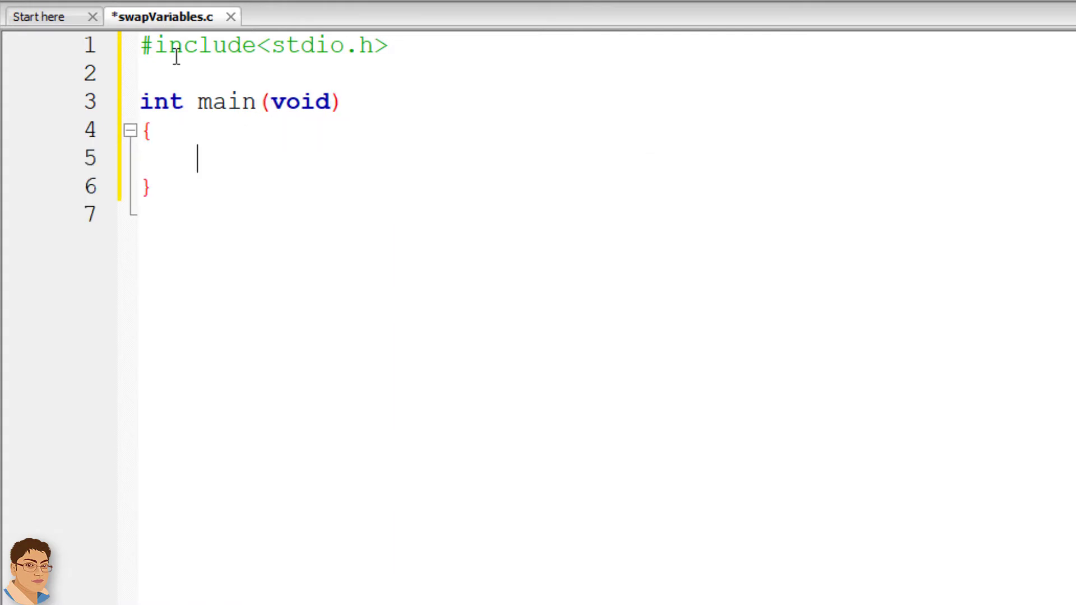
pyautogui.write('re')
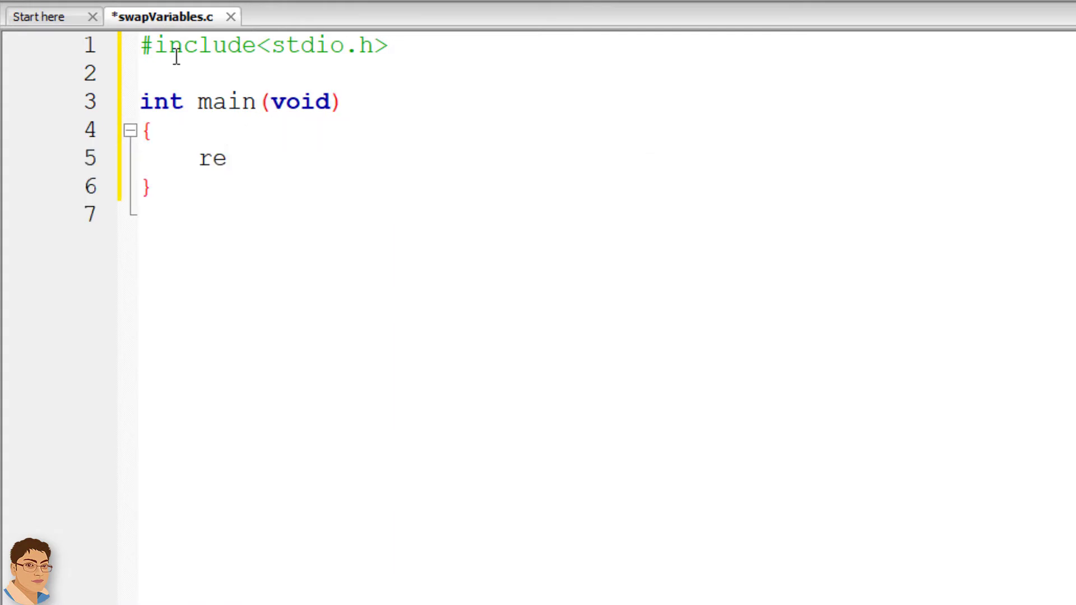
pyautogui.write('turn')
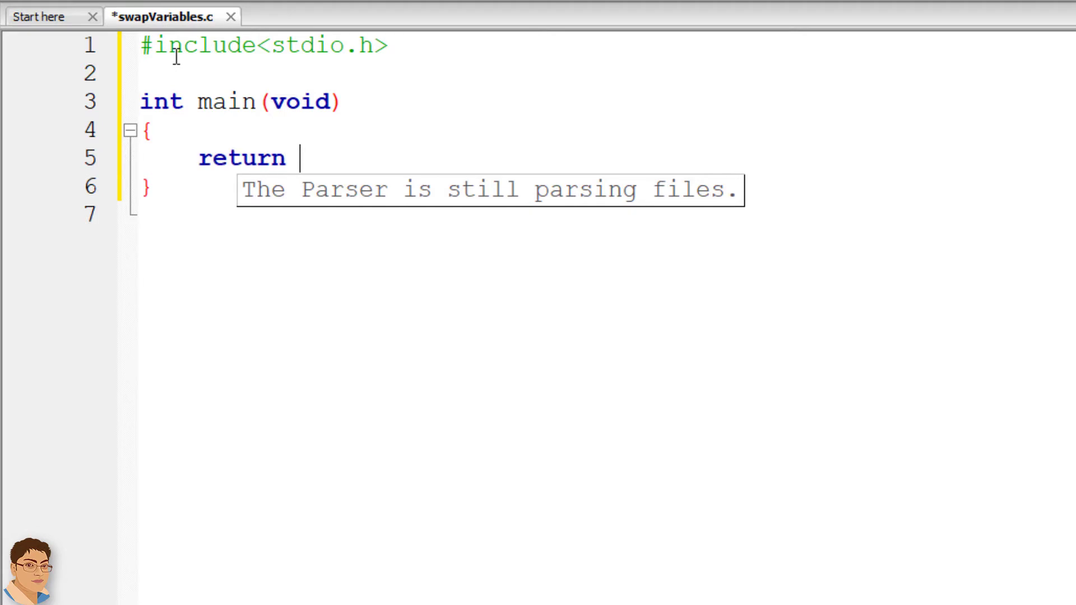
pyautogui.write('0;')
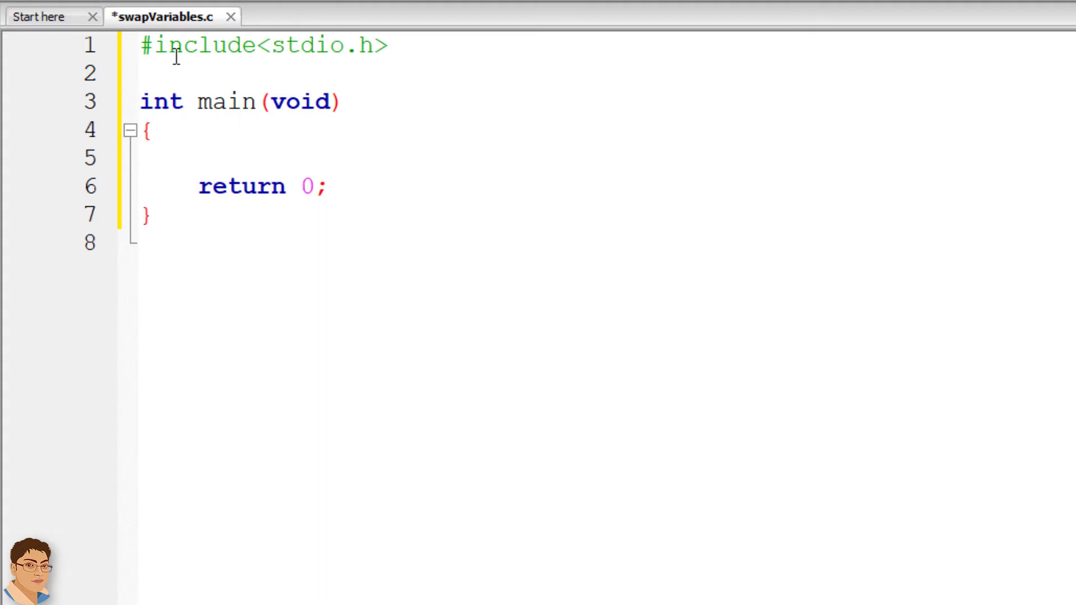
# Step: Declare int a, b and add printf("Enter values for a and b: ")
pyautogui.write('i')
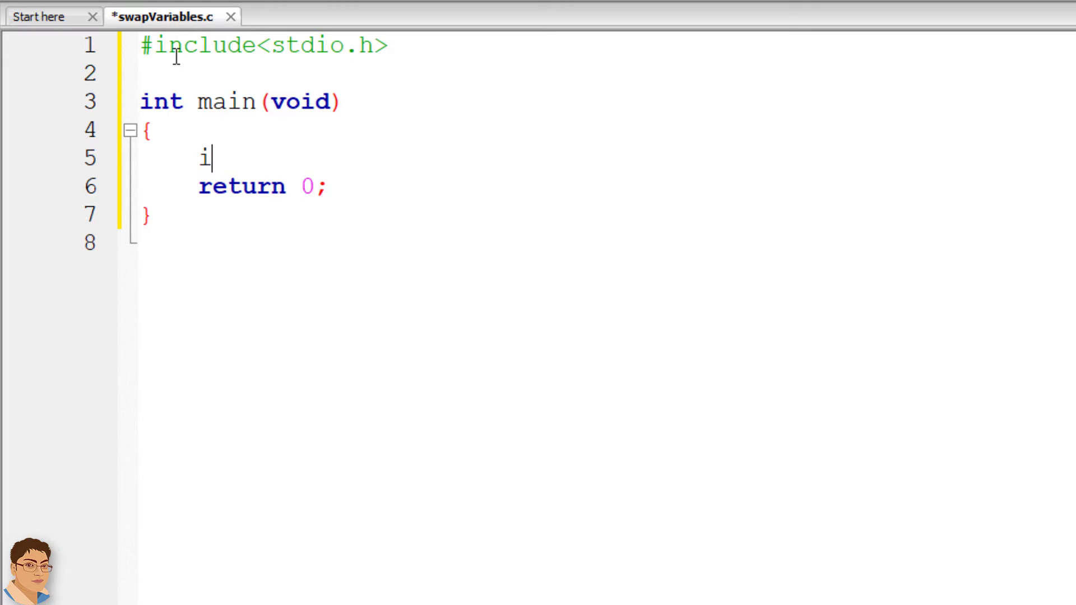
pyautogui.write('nt a, b;')
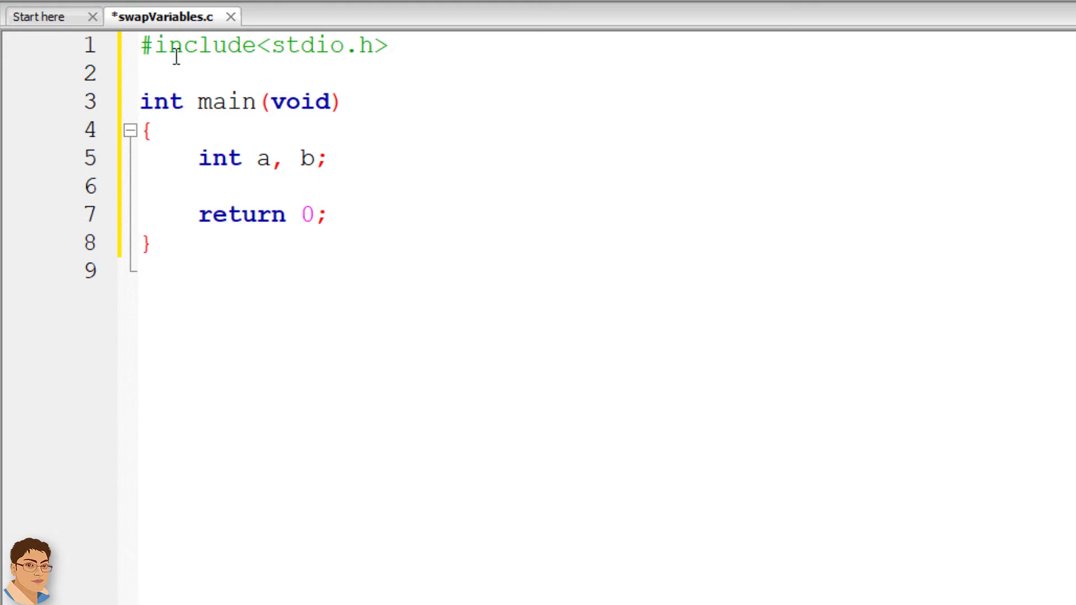
pyautogui.write('printf')
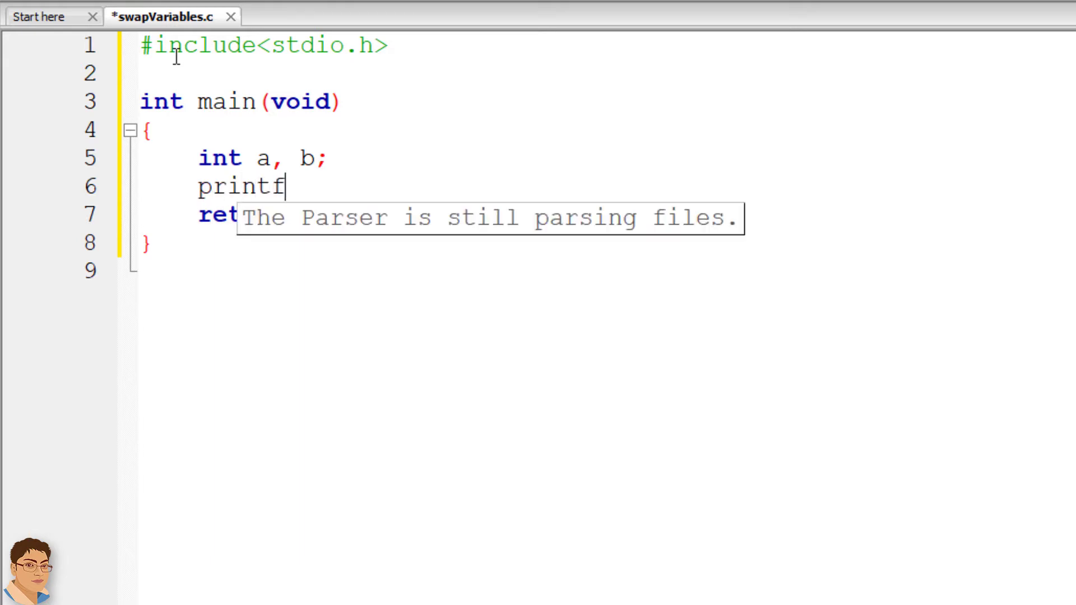
pyautogui.write('()')
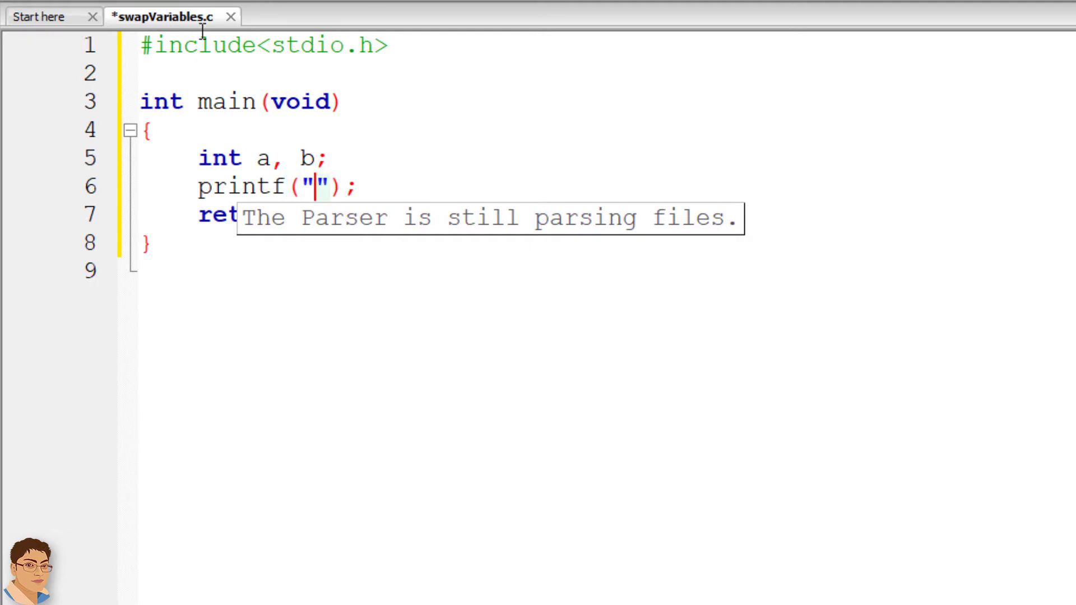
pyautogui.write('Enter values for a and b:')
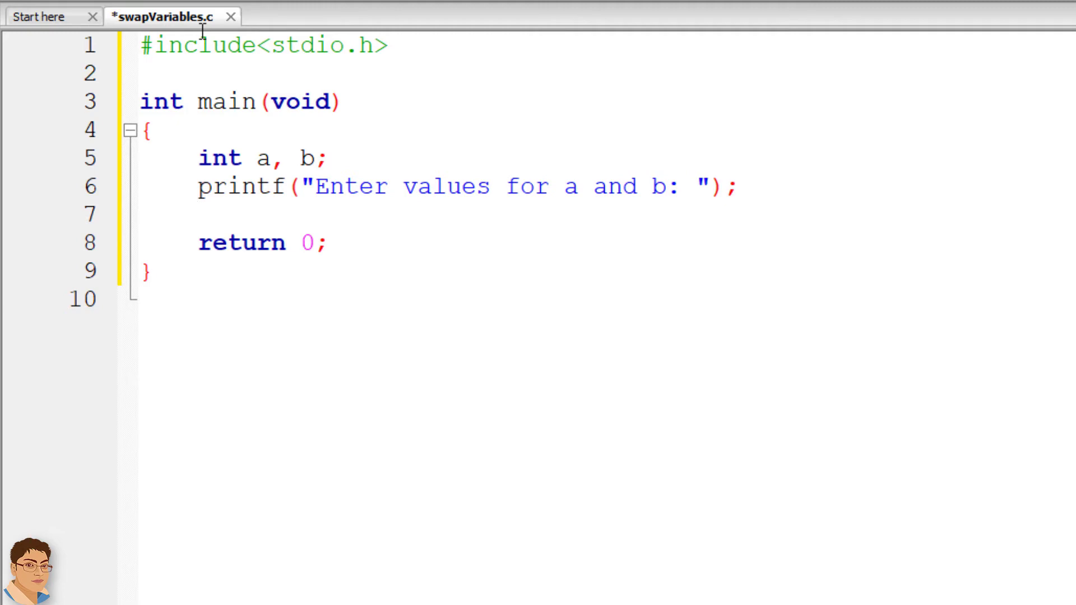
# Step: Add scanf("%d%d", &a, &b); to read the two integers
pyautogui.write('scanf(')
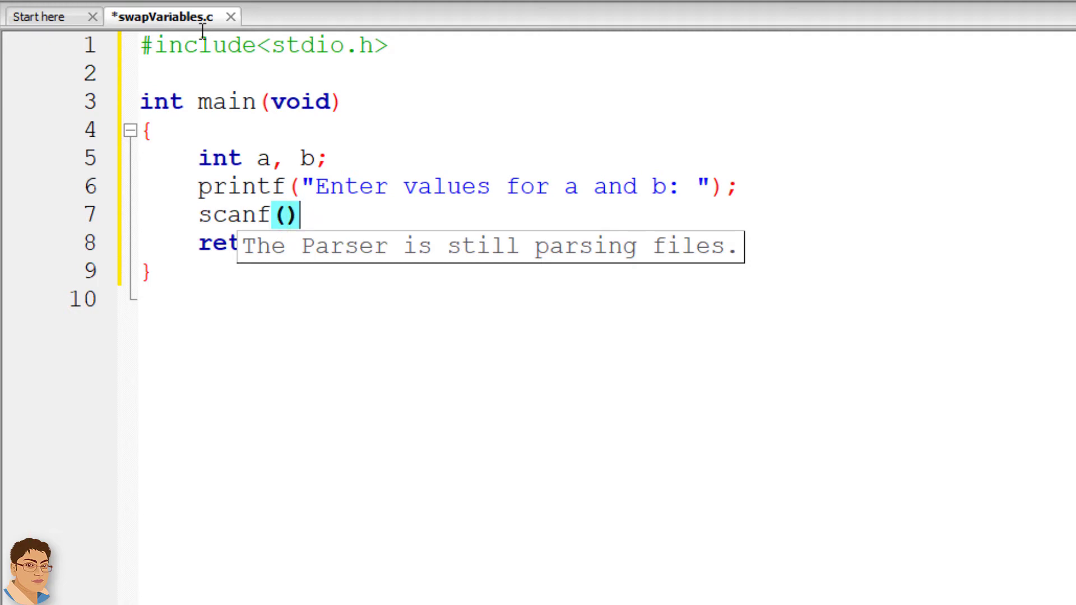
pyautogui.write(';')
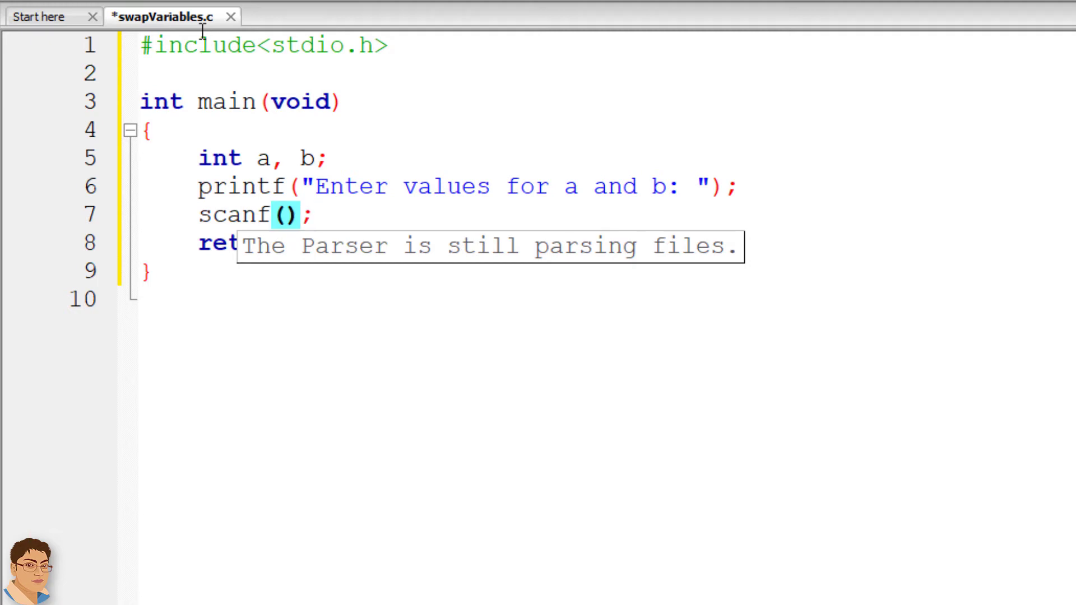
pyautogui.write('""')
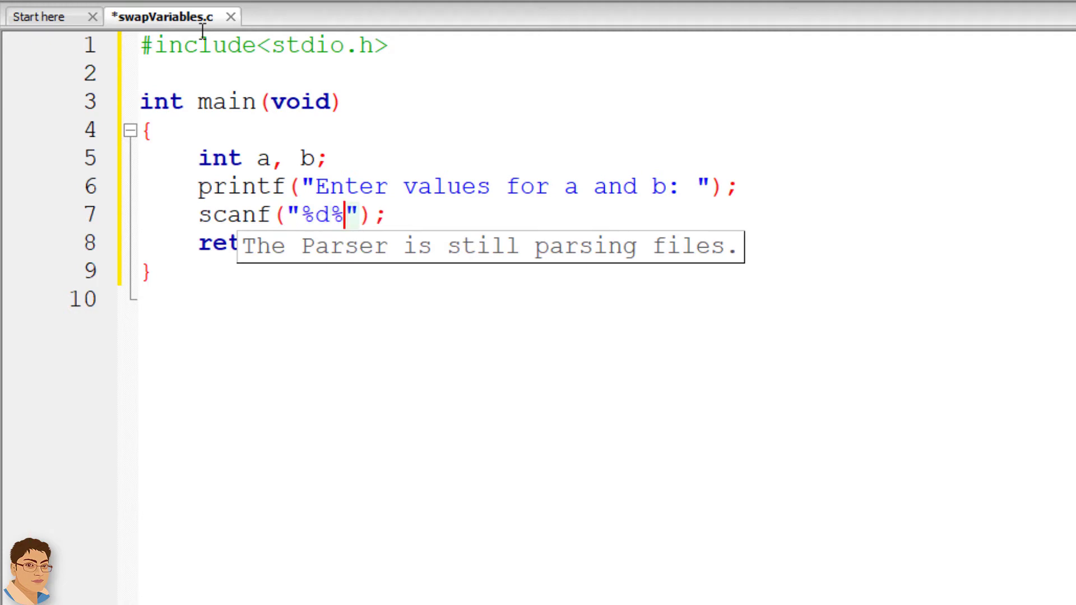
pyautogui.write('d')
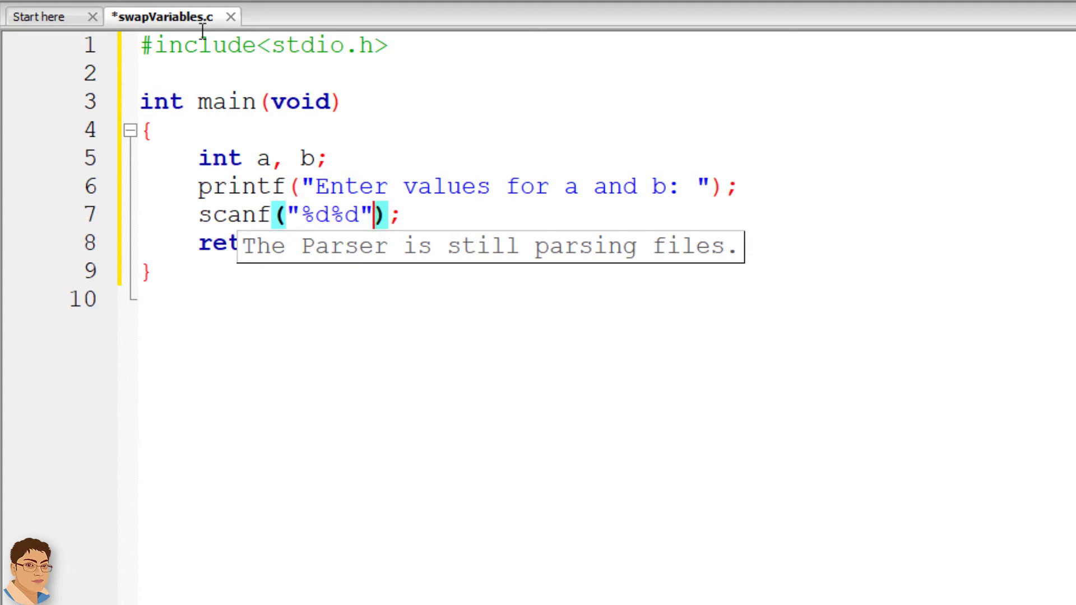
pyautogui.write(',')
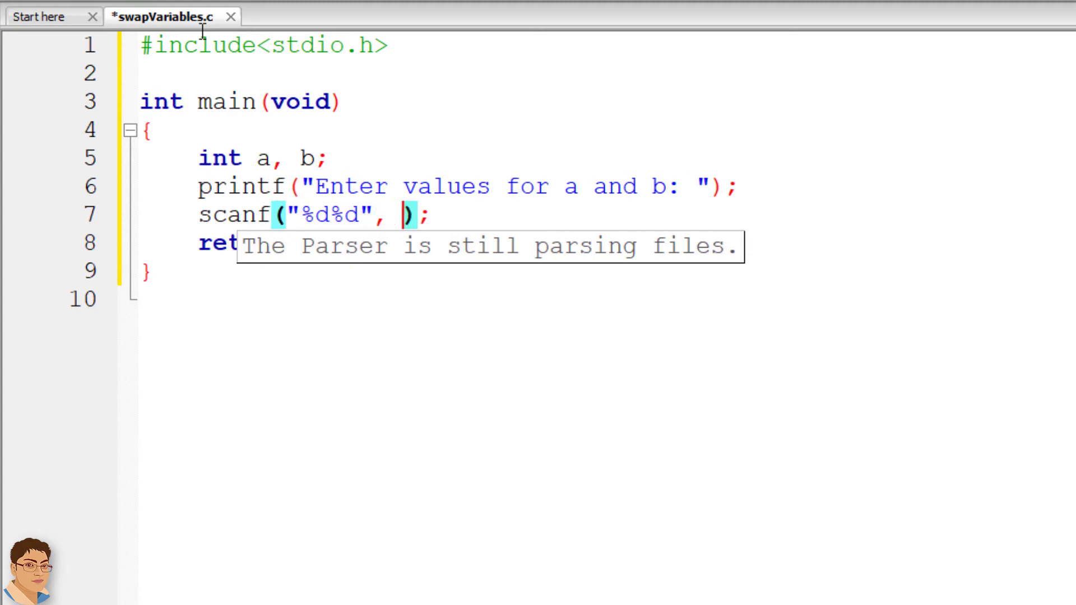
pyautogui.write('&a,')
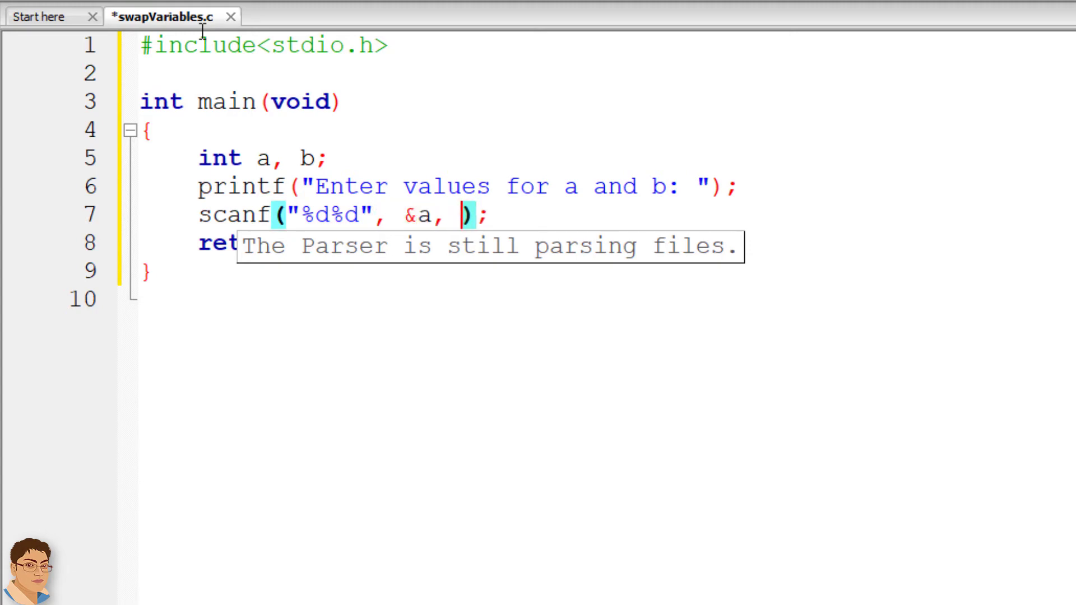
pyautogui.write('&b')
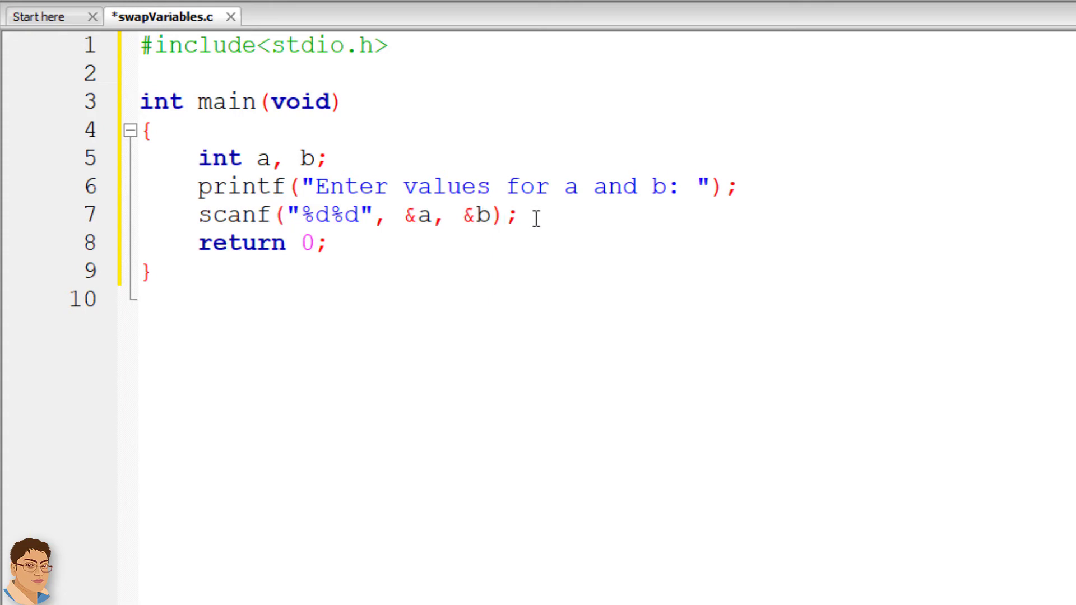
# Step: Write the first swap statement a = a + b; after the scanf
pyautogui.press('enter')
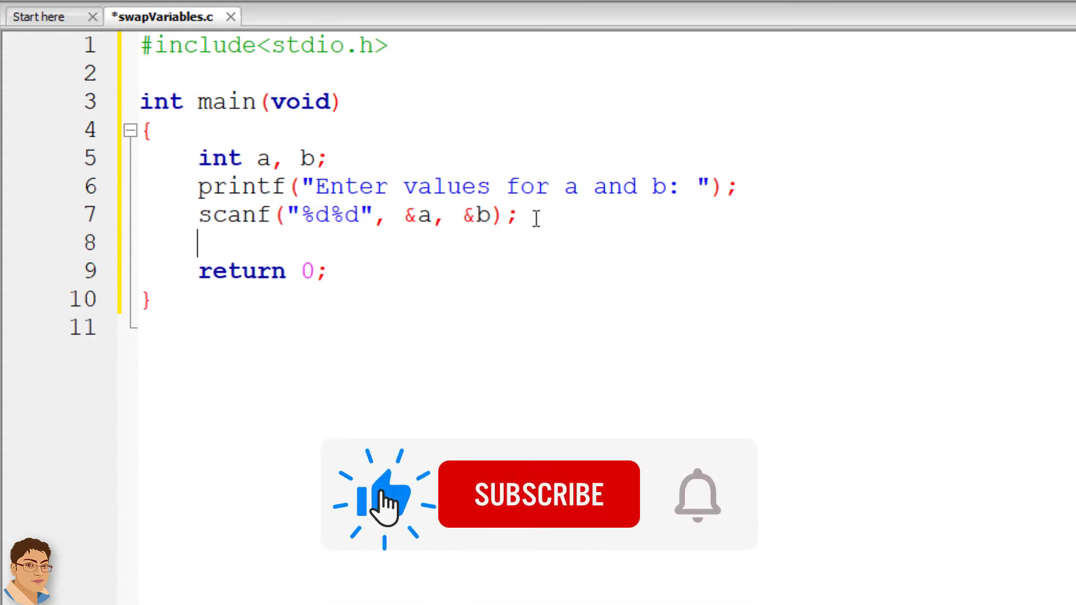
pyautogui.click(538, 494)
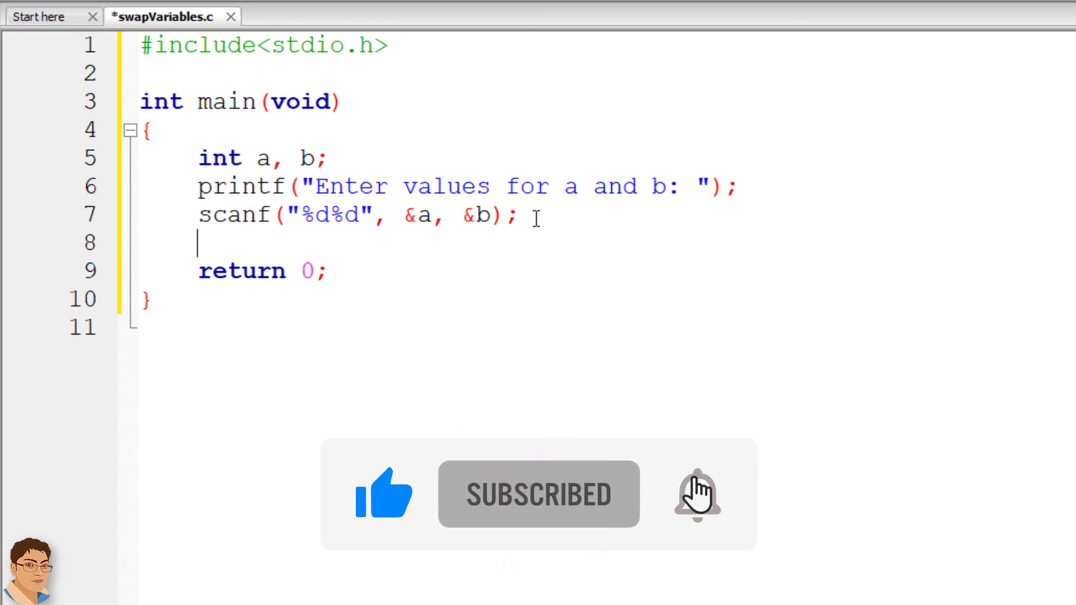
pyautogui.write('a')
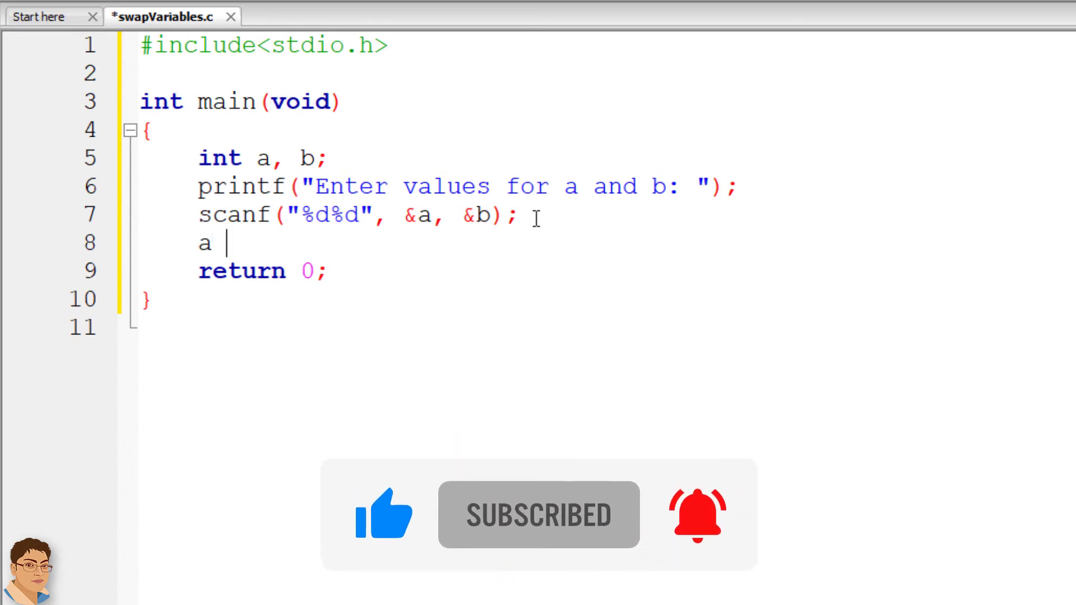
pyautogui.write('=')
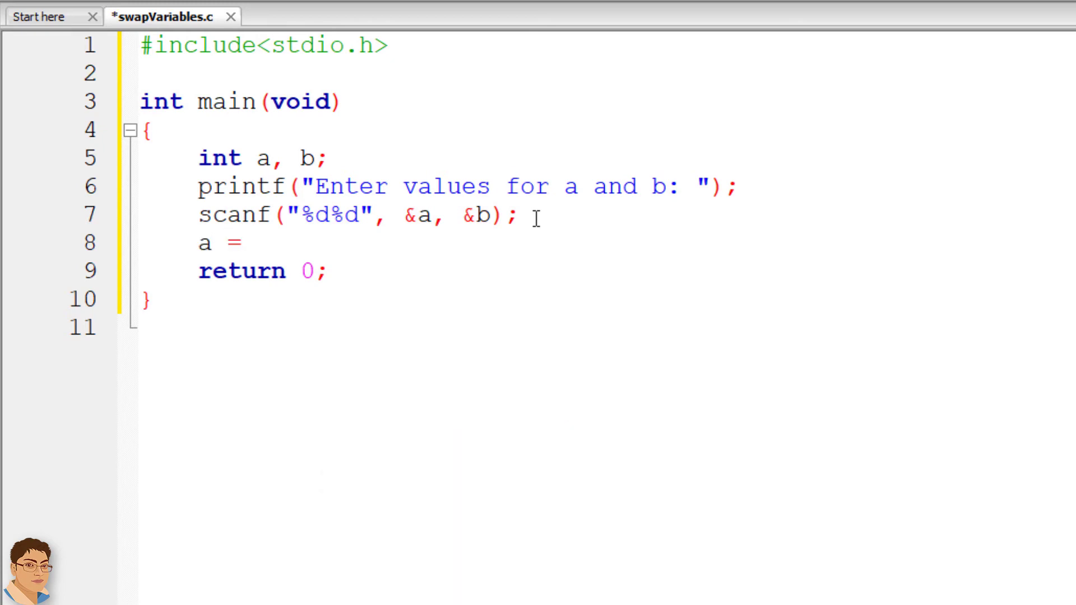
pyautogui.write('a +')
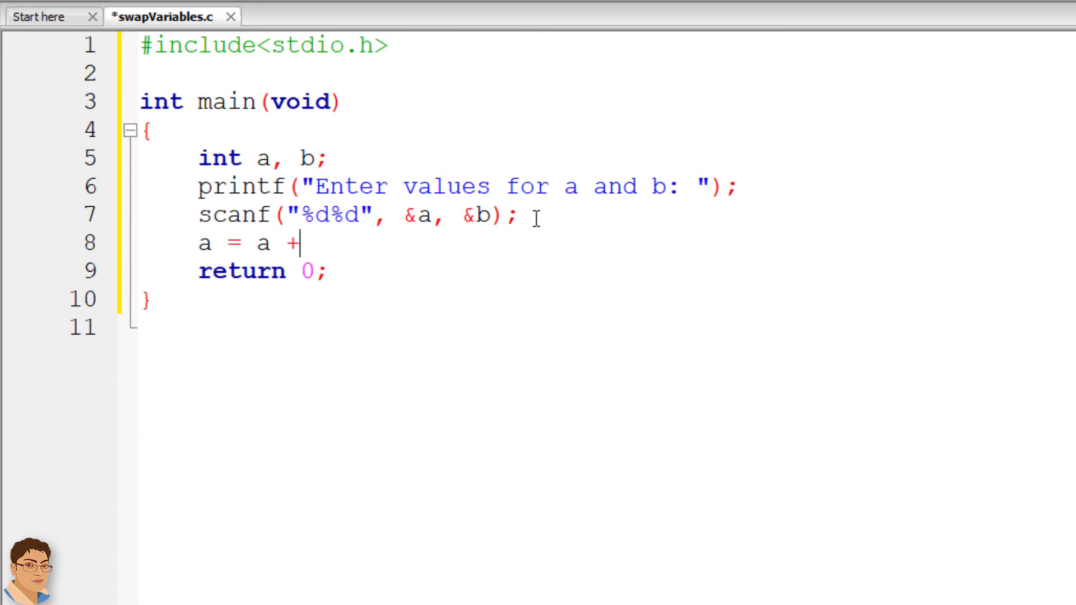
pyautogui.write('b;')
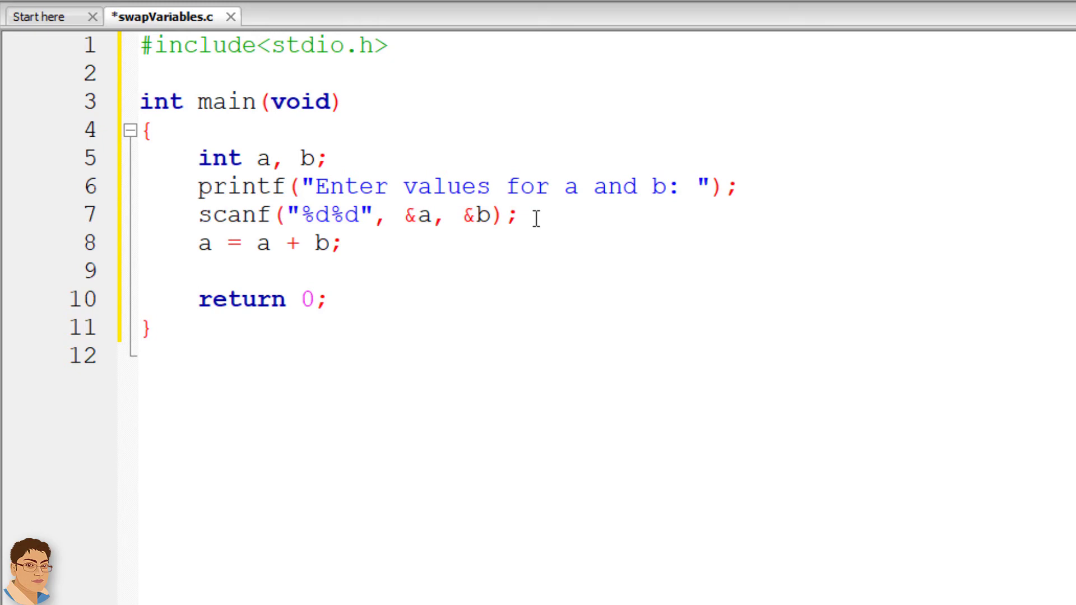
# Step: Complete the swap with b = a - b; and a = a - b;
pyautogui.write('b')
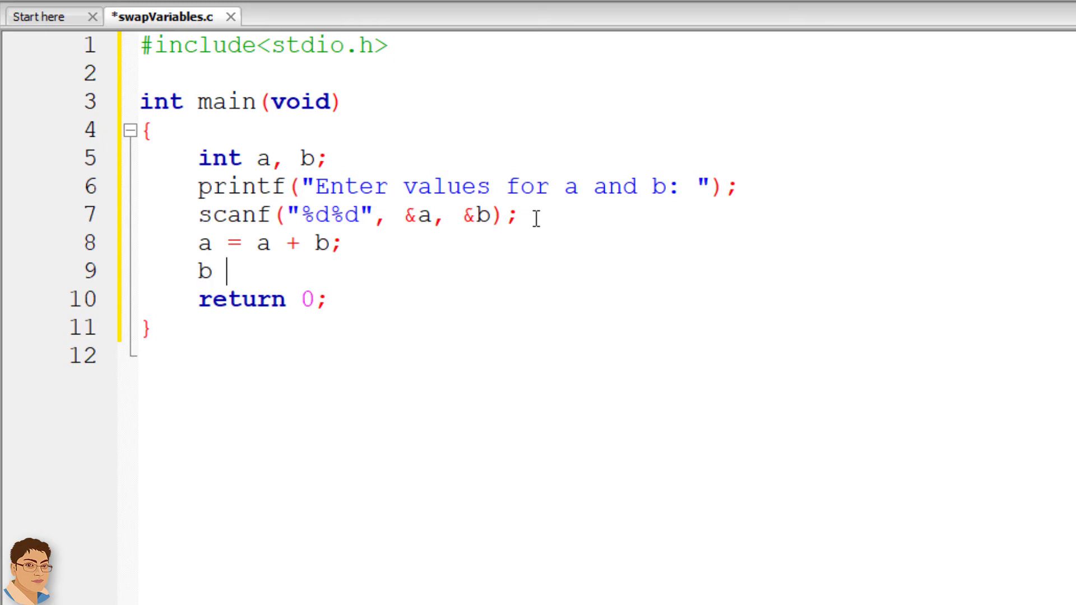
pyautogui.write('= a')
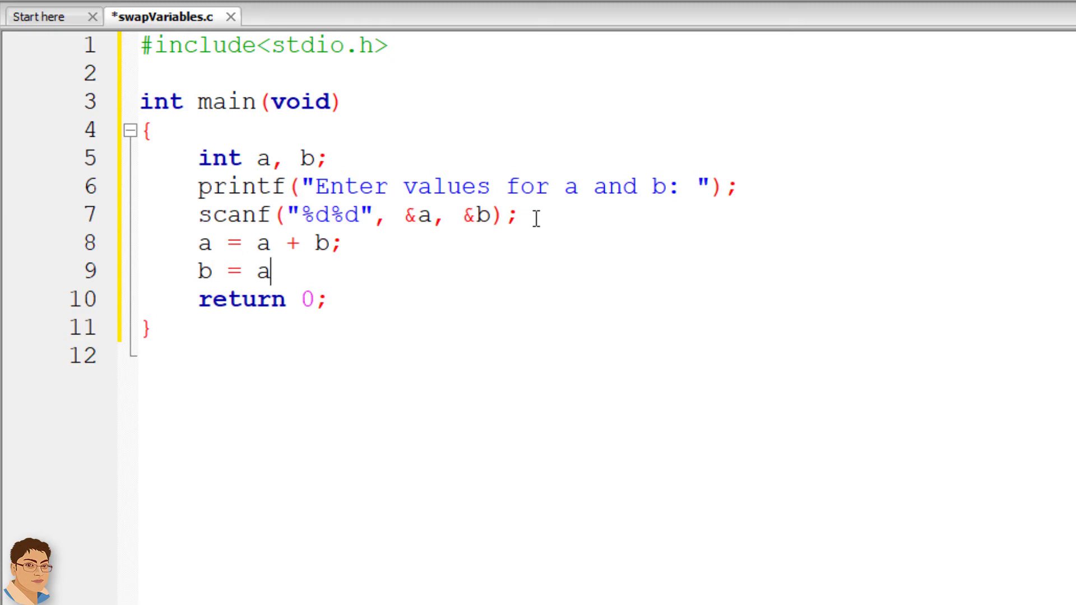
pyautogui.write('-')
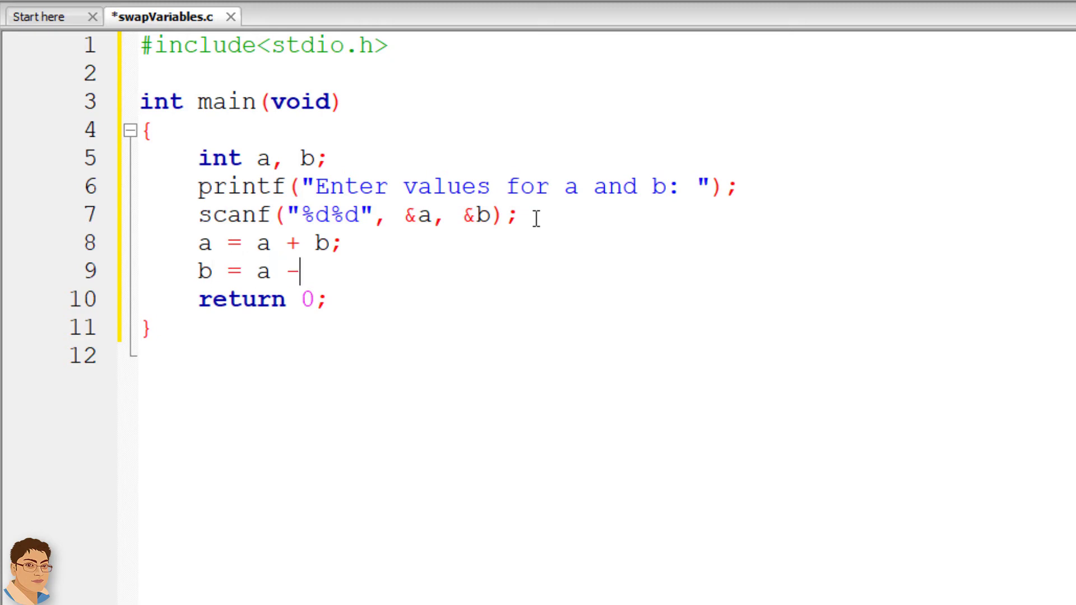
pyautogui.write('b;')
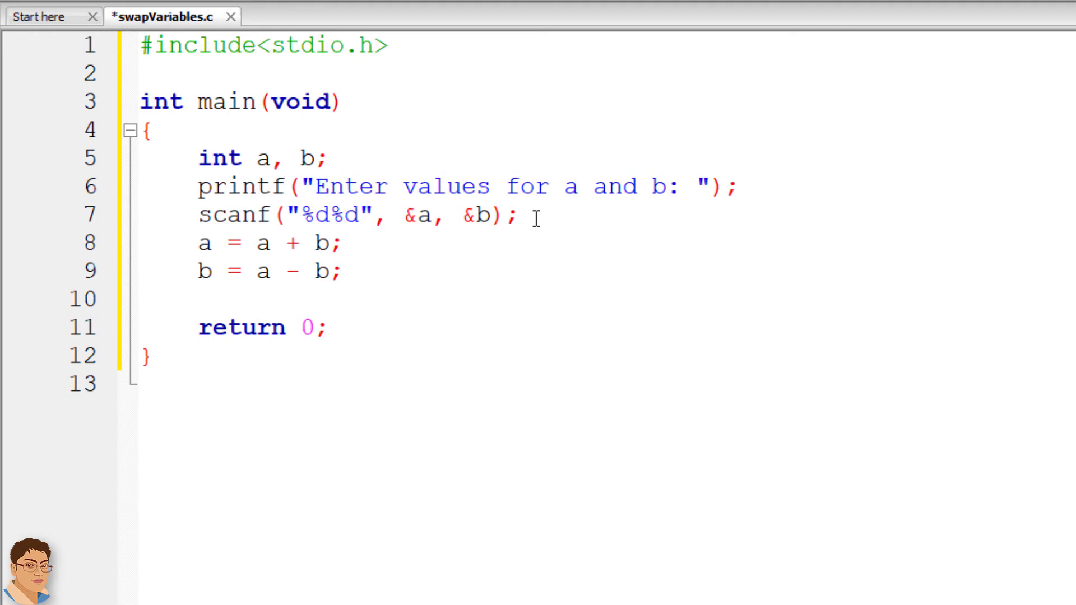
pyautogui.write('a =')
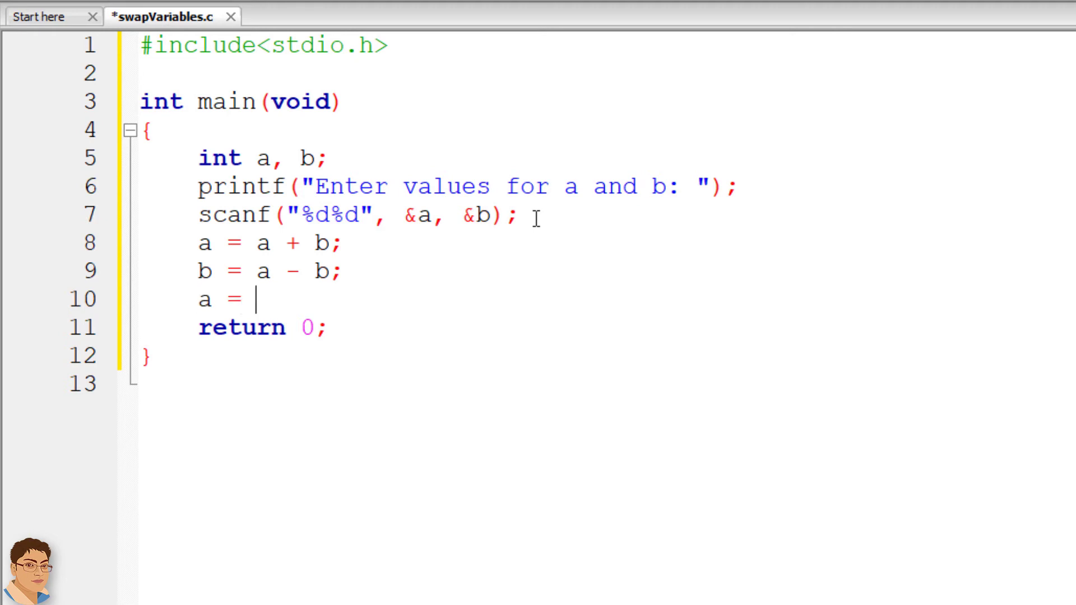
pyautogui.write('a')
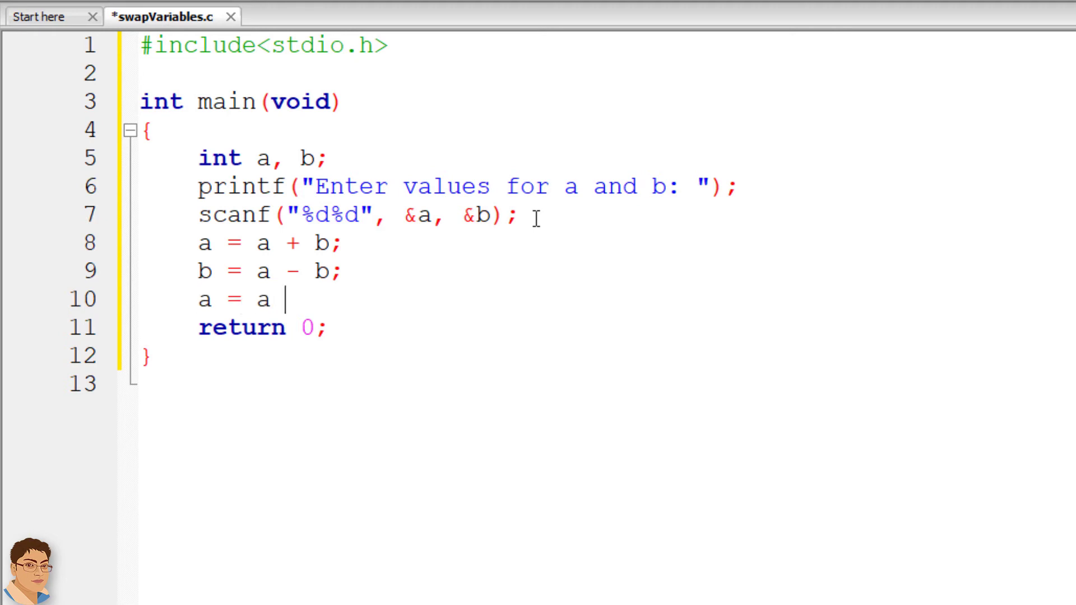
pyautogui.write('- b;')
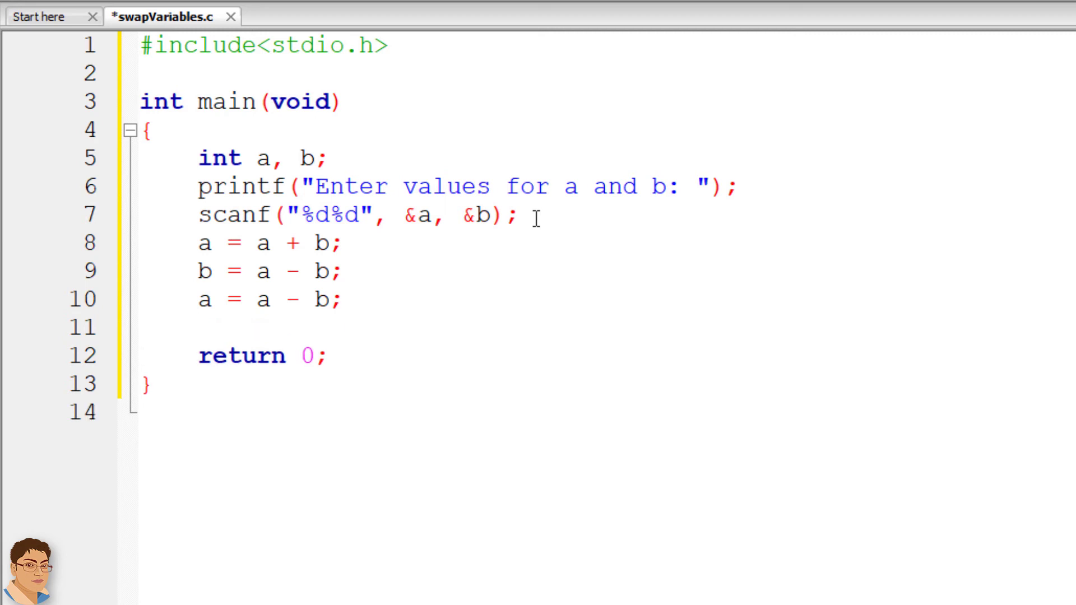
# Step: Add printf("\nNew a = %d and New b = %d", a, b); after the swap
pyautogui.write('printf')
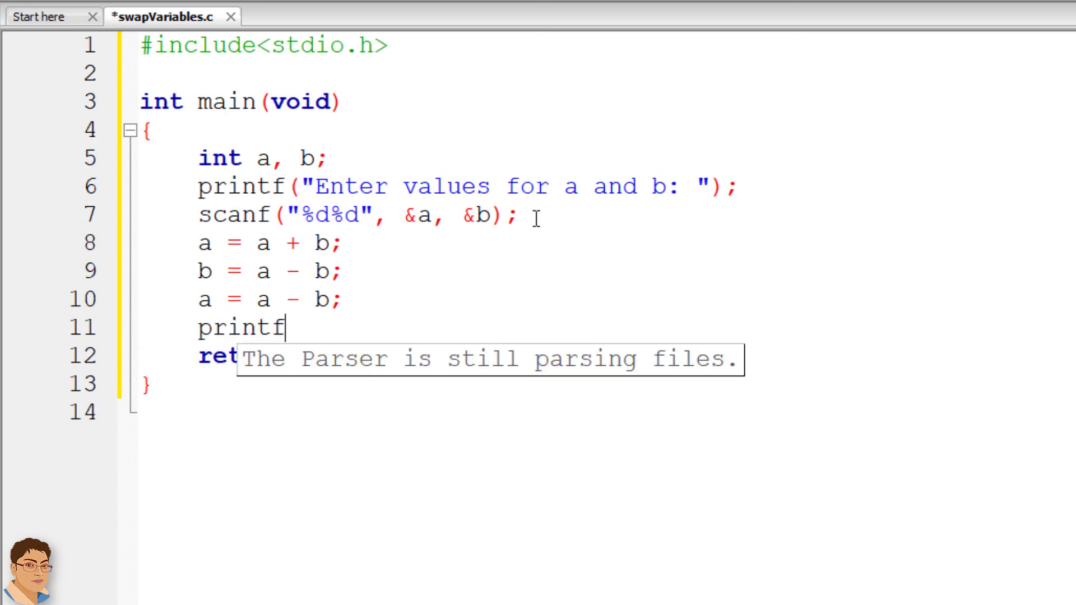
pyautogui.write('()')
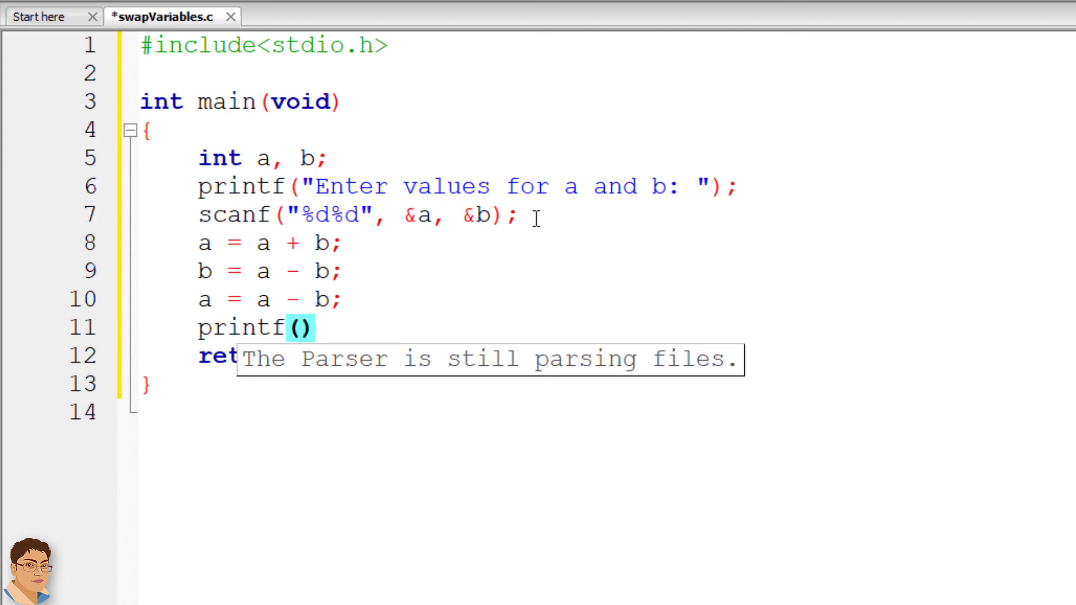
pyautogui.write(';')
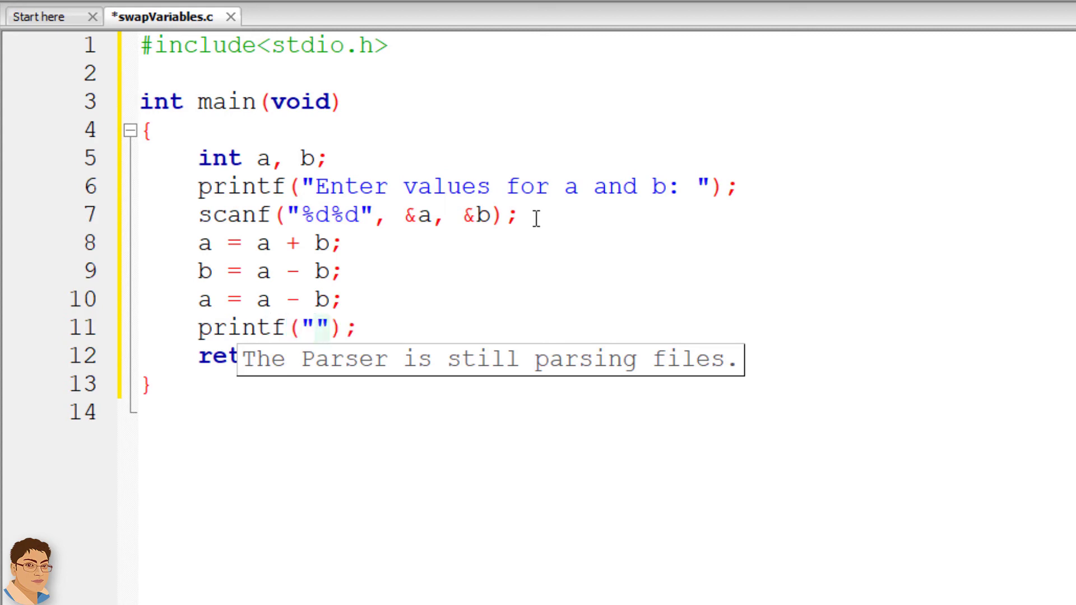
pyautogui.write('\\n')
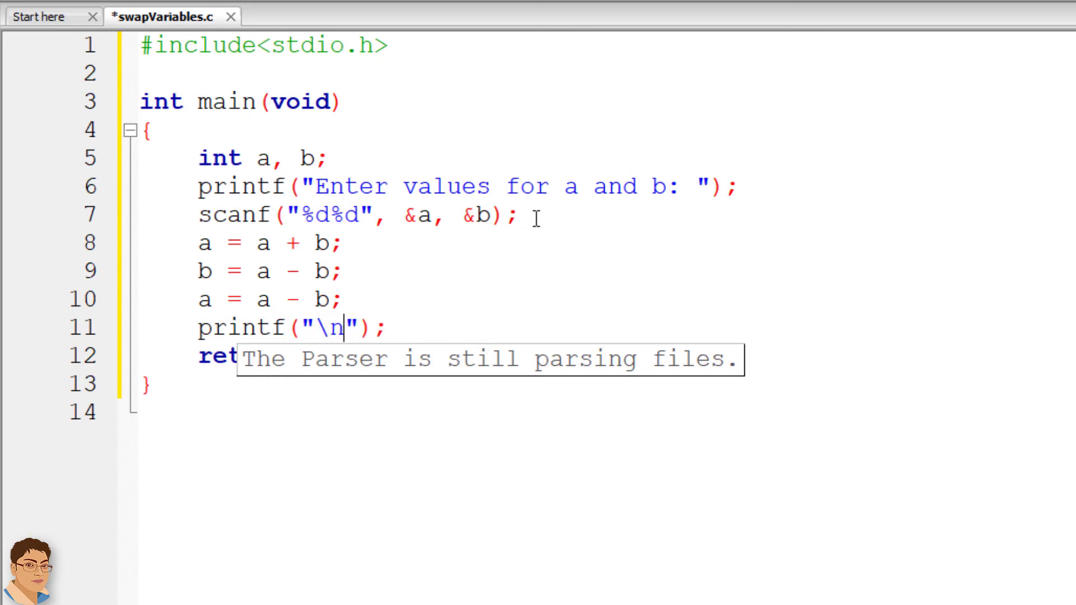
pyautogui.write('New a')
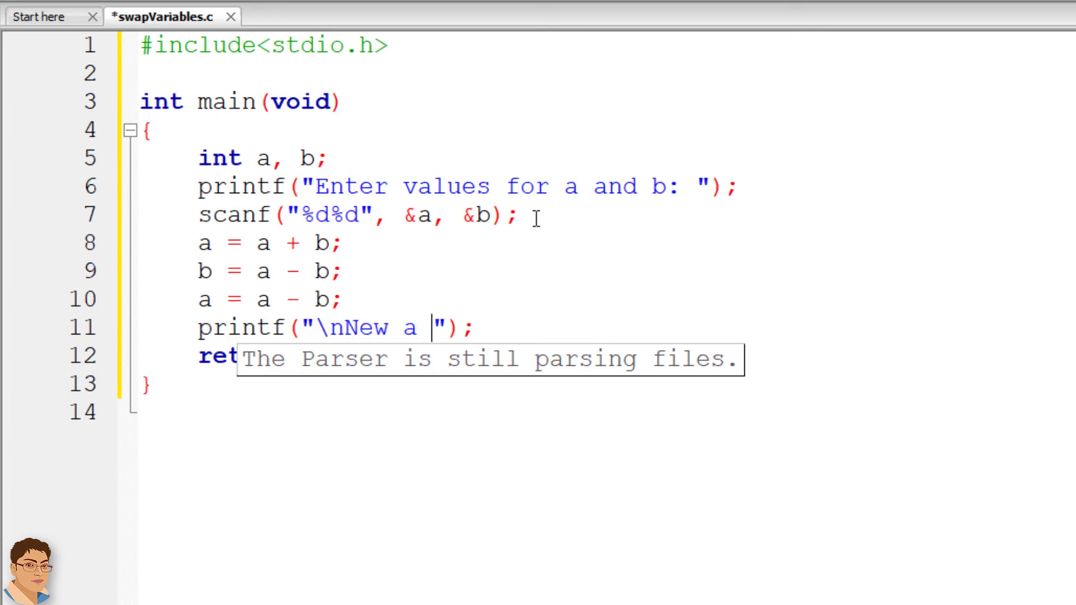
pyautogui.write('= %')
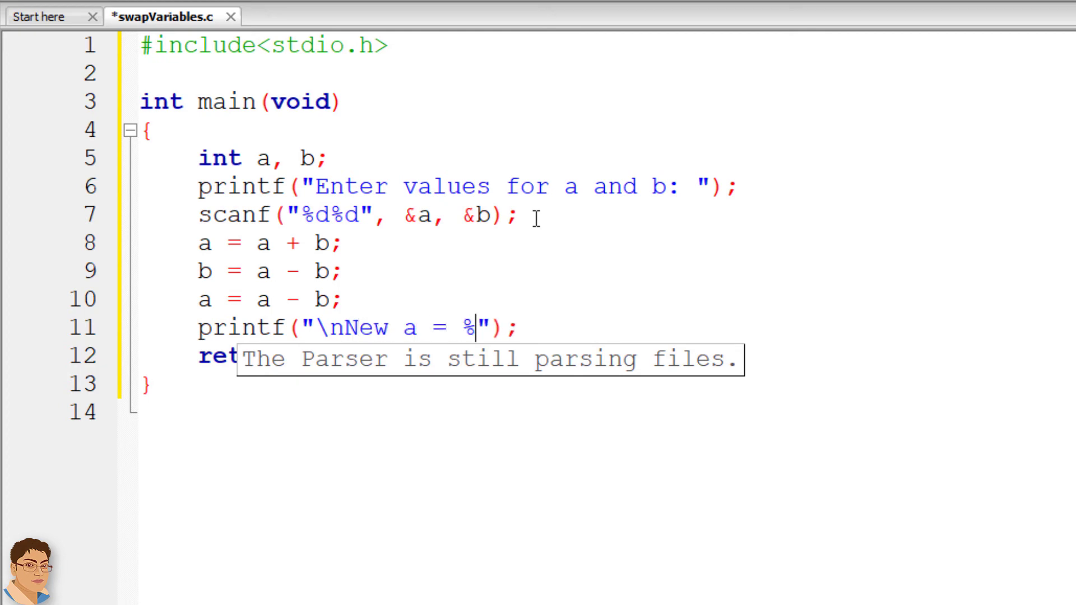
pyautogui.write('d and')
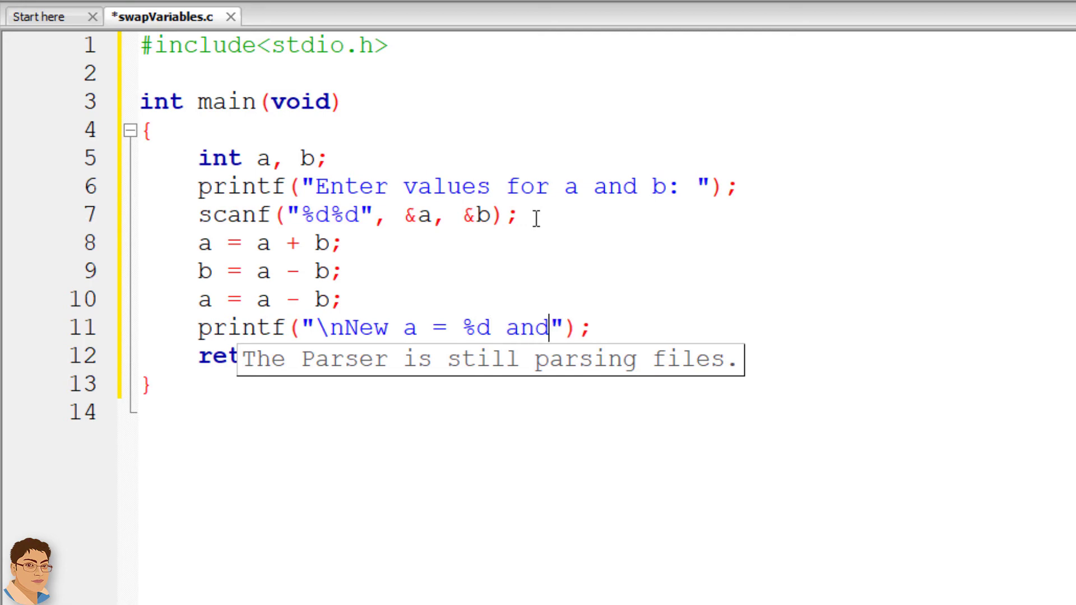
pyautogui.write('New b')
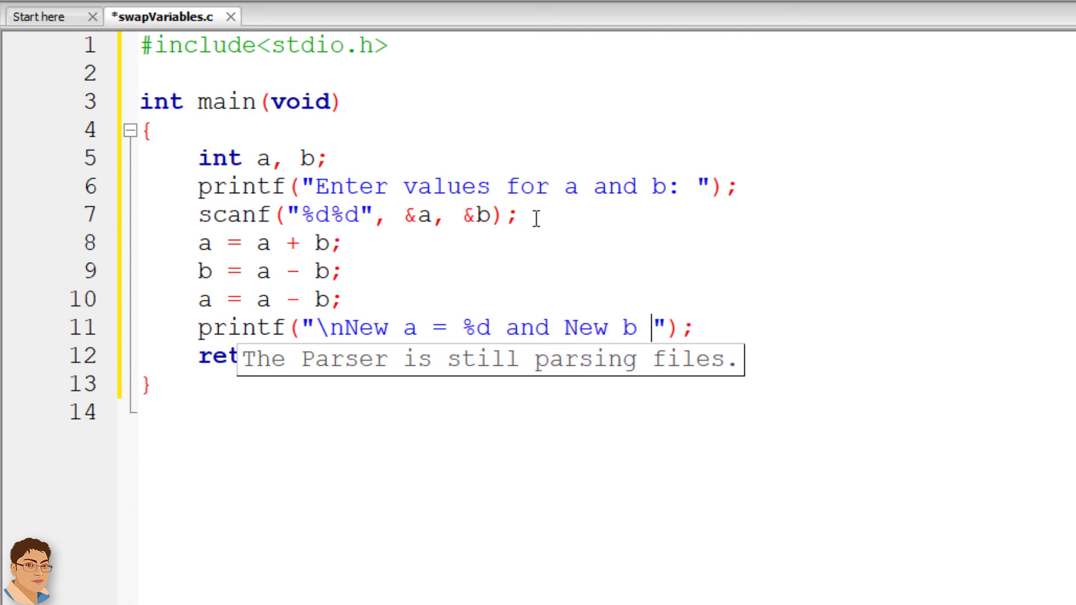
pyautogui.write('= %d')
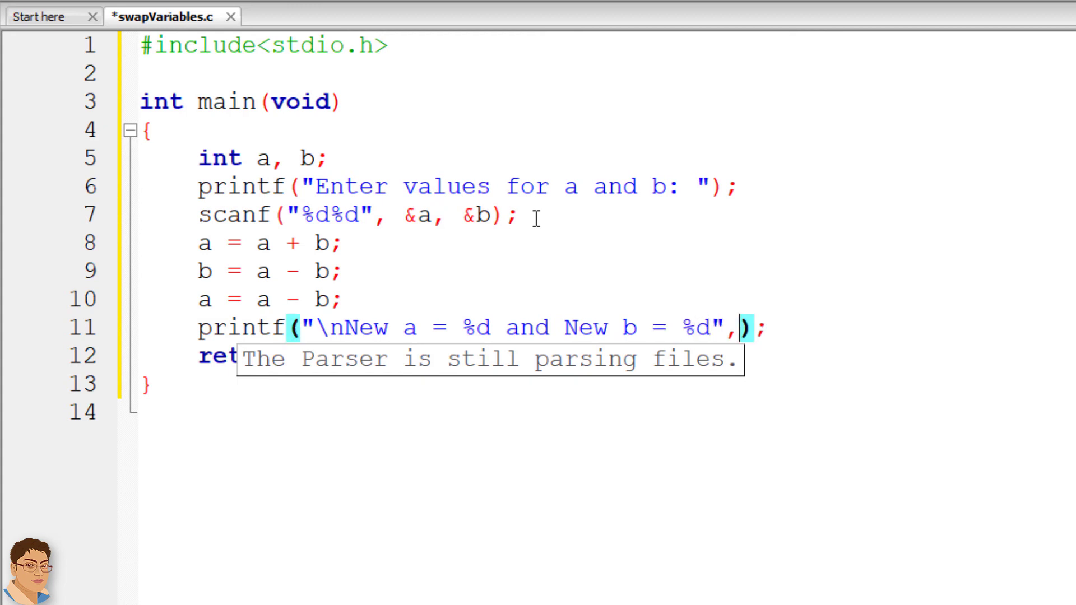
pyautogui.write('a,')
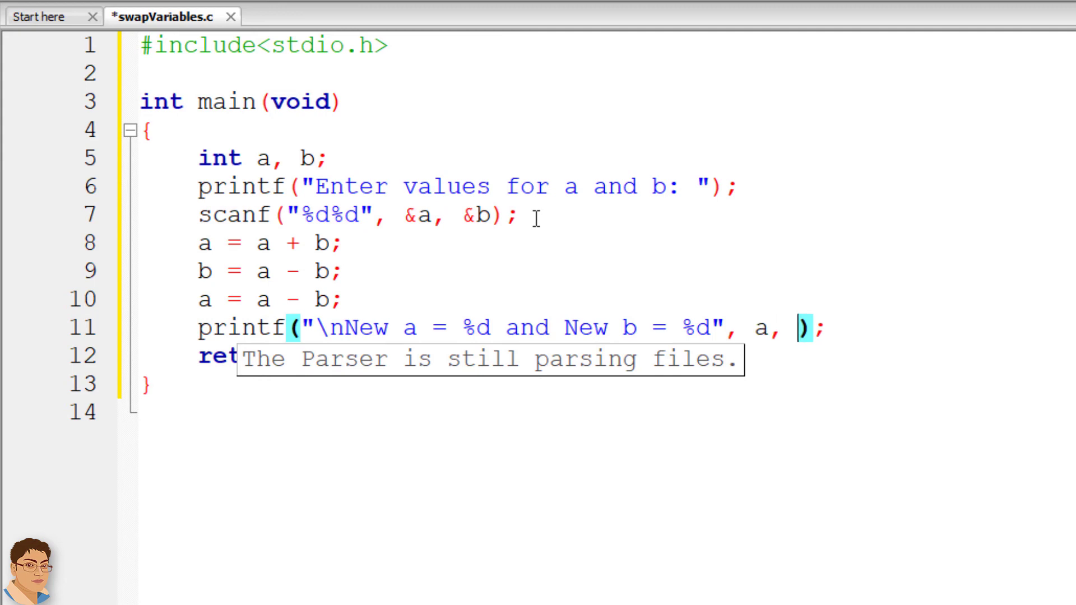
pyautogui.write('b')
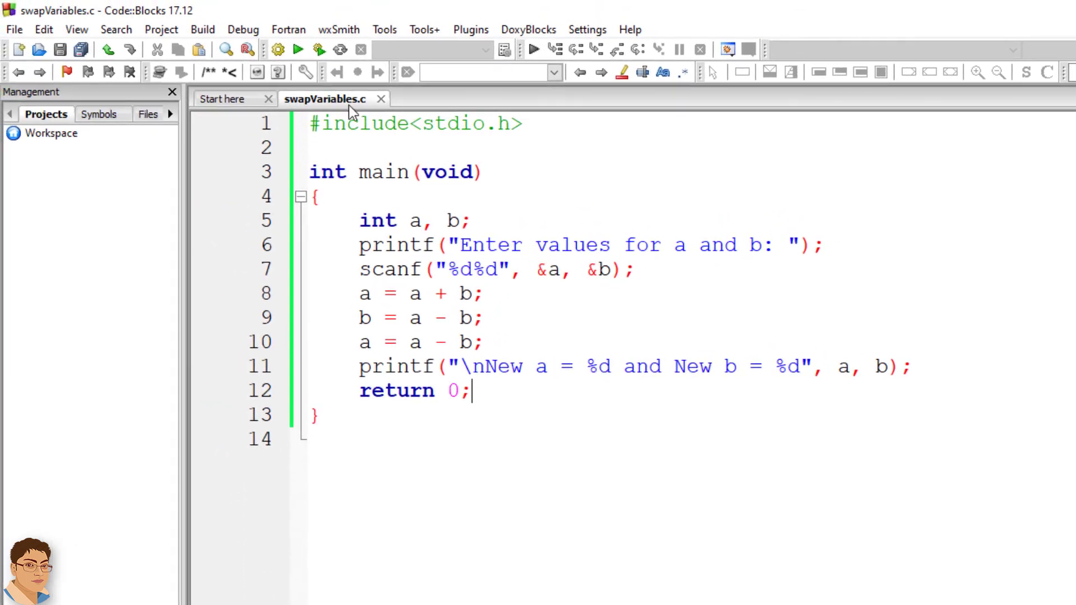
pyautogui.click(202, 29)
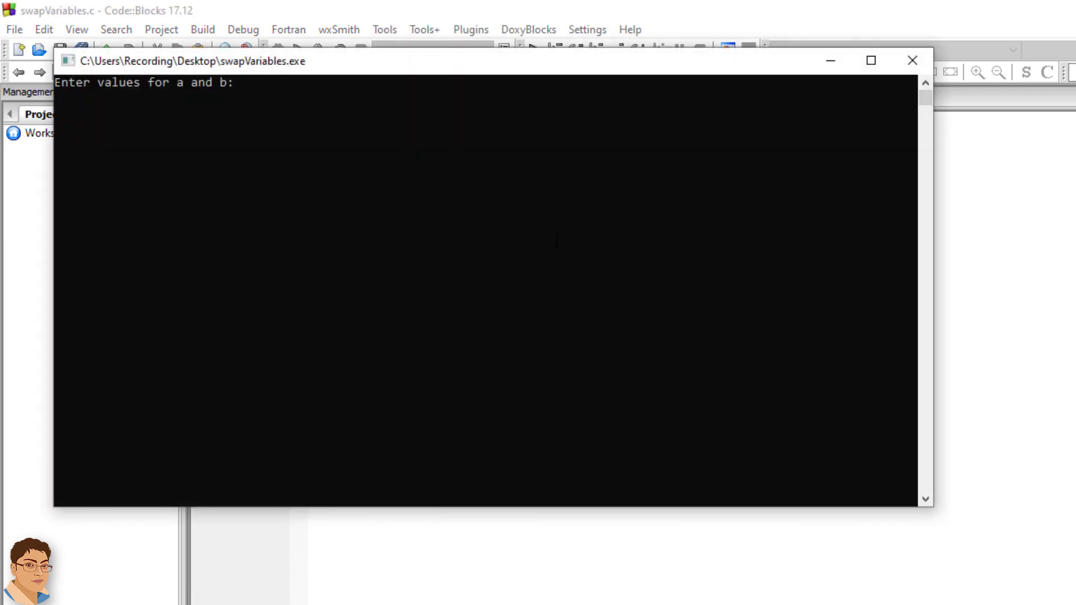
pyautogui.write('4')
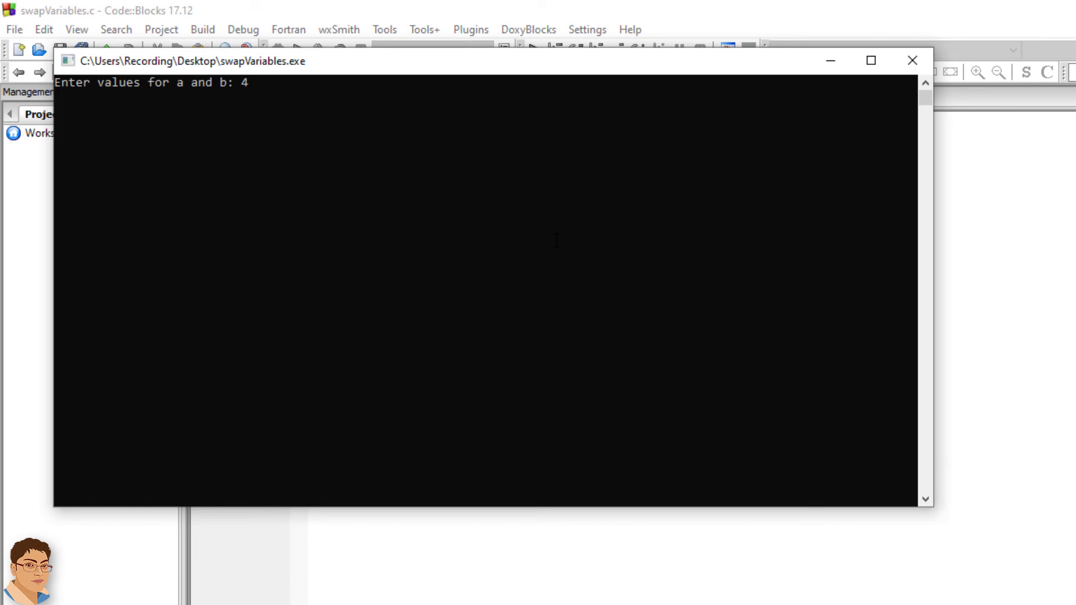
pyautogui.write('2')
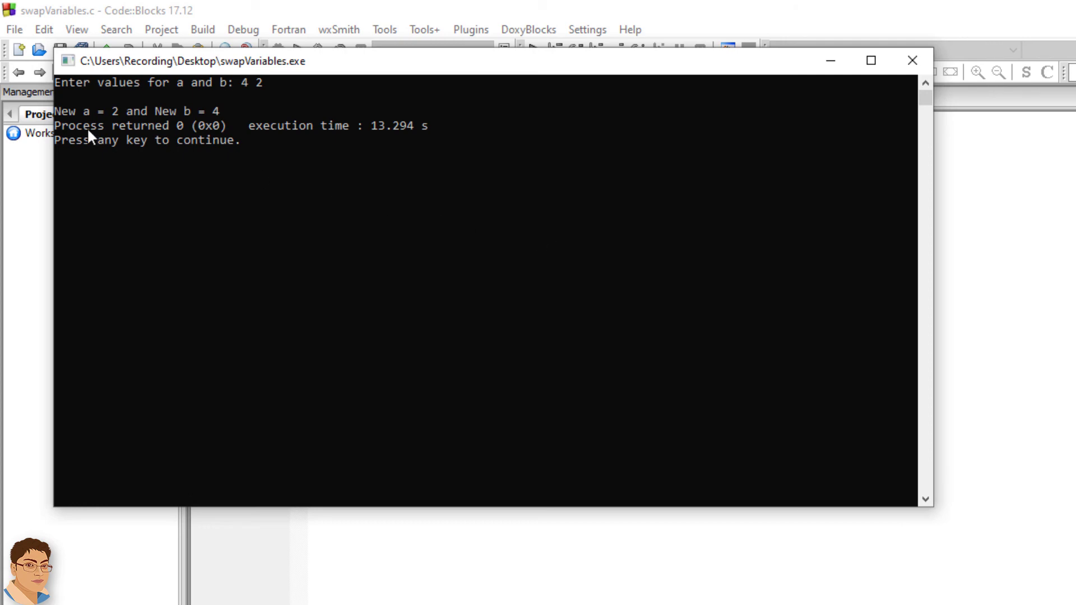
pyautogui.moveTo(195, 124)
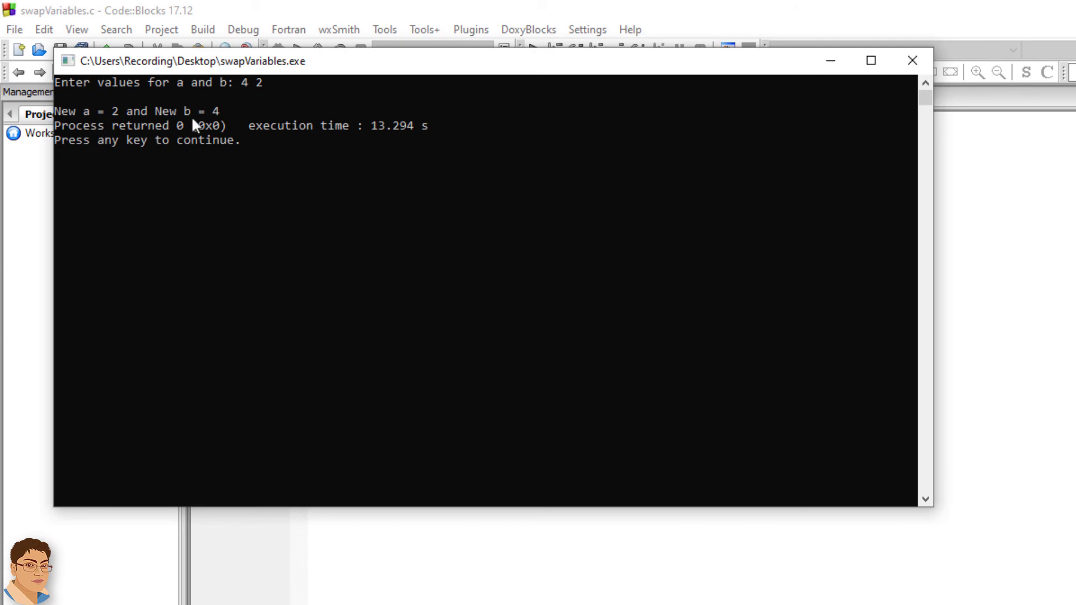
pyautogui.moveTo(213, 123)
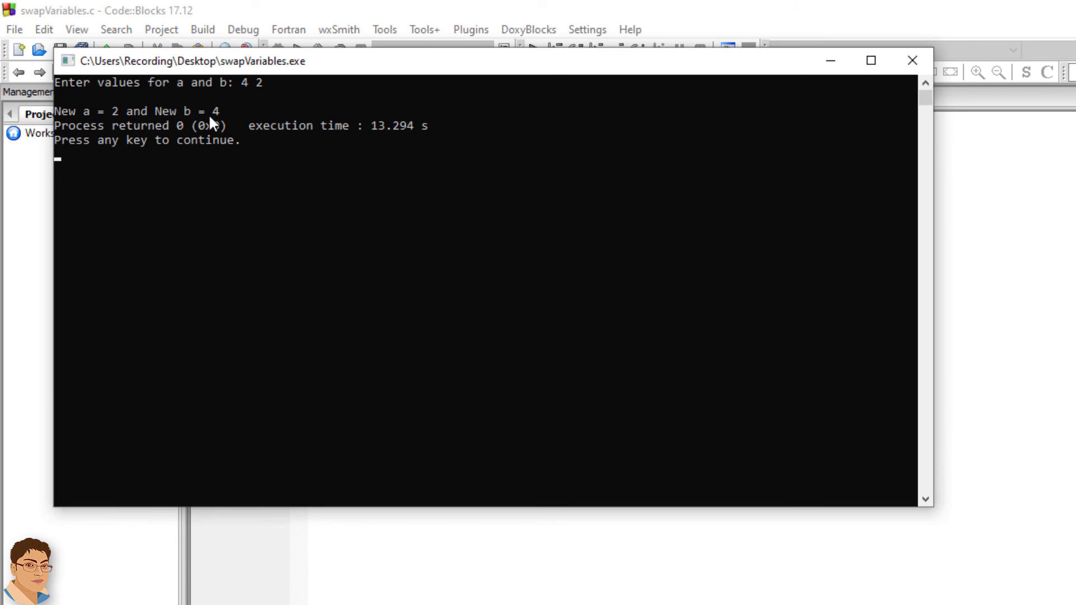
pyautogui.moveTo(82, 159)
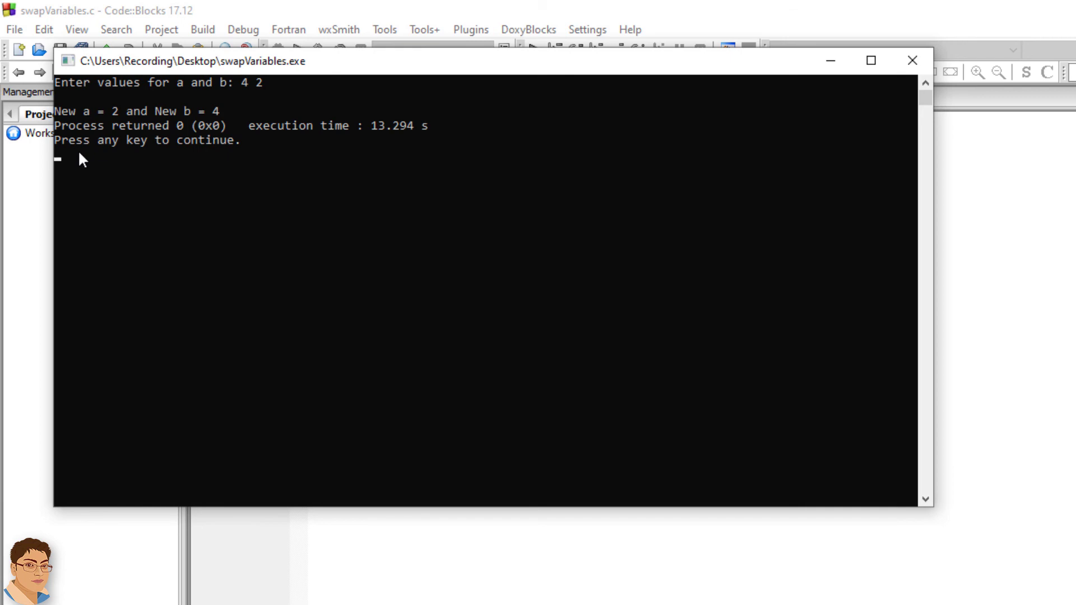
pyautogui.moveTo(271, 157)
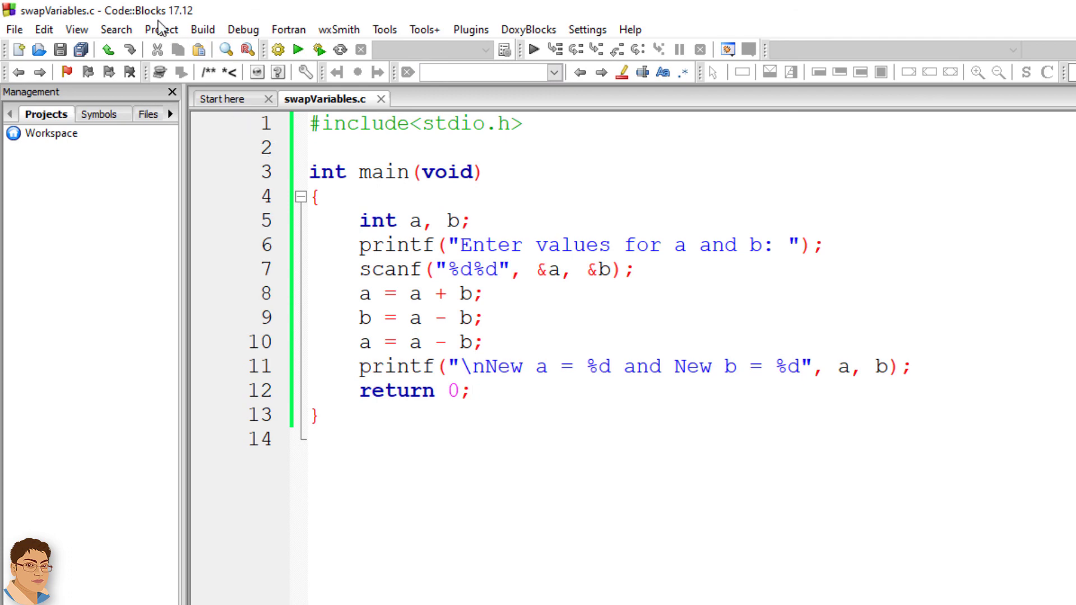
# Step: Build and run, entering 12 67 to get New a = 67 and New b = 12
pyautogui.click(201, 29)
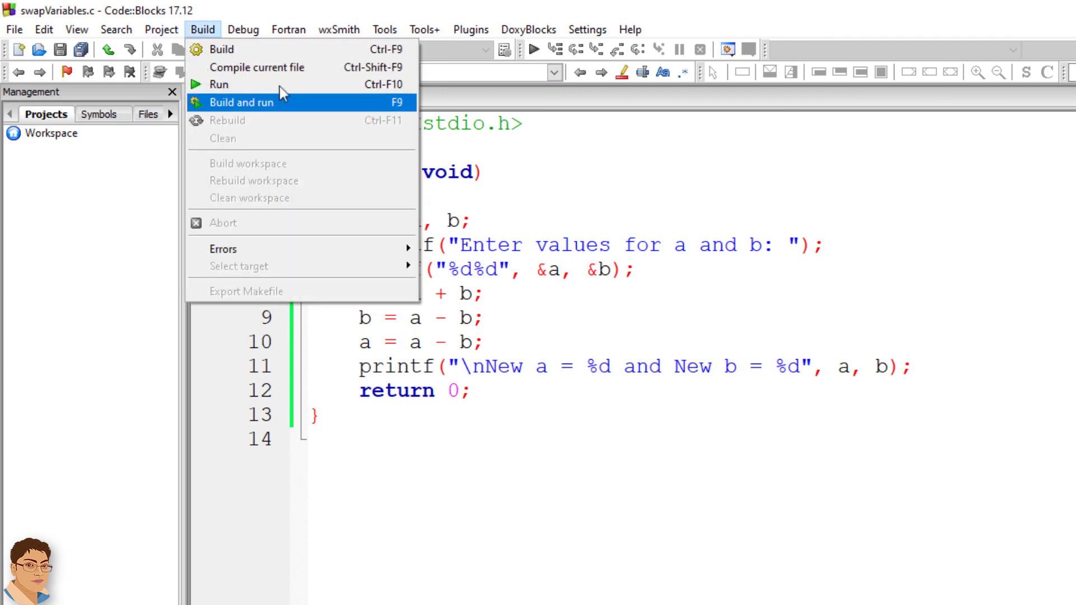
pyautogui.click(236, 102)
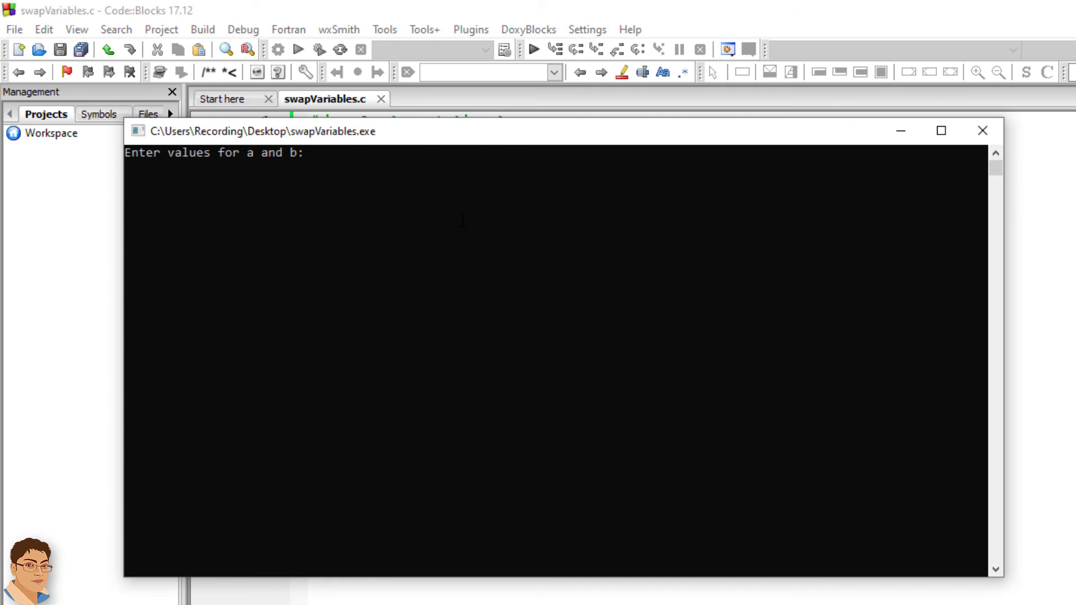
pyautogui.write('12')
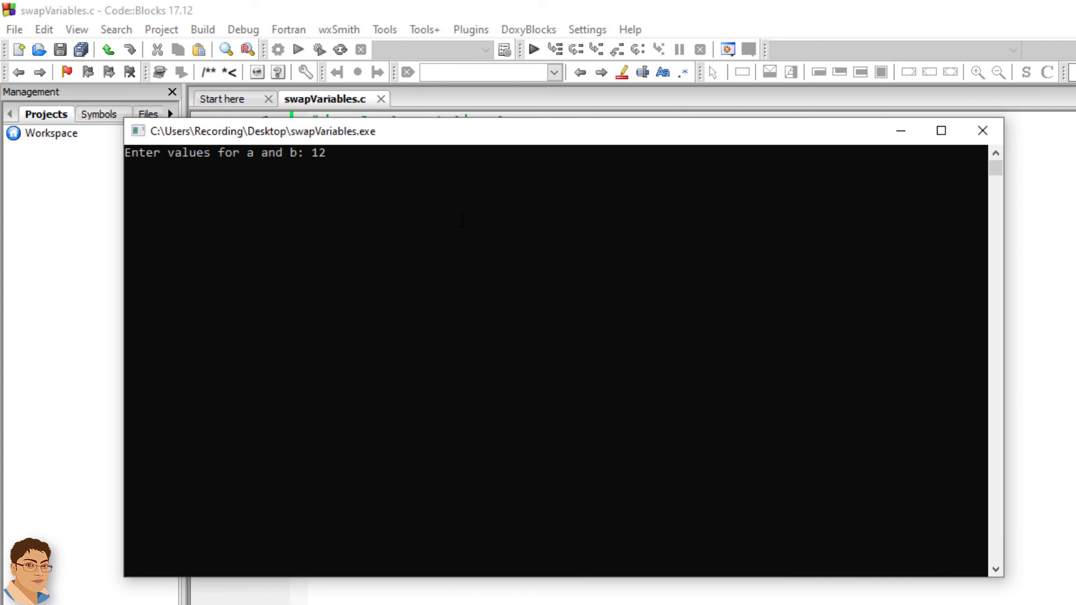
pyautogui.write('67')
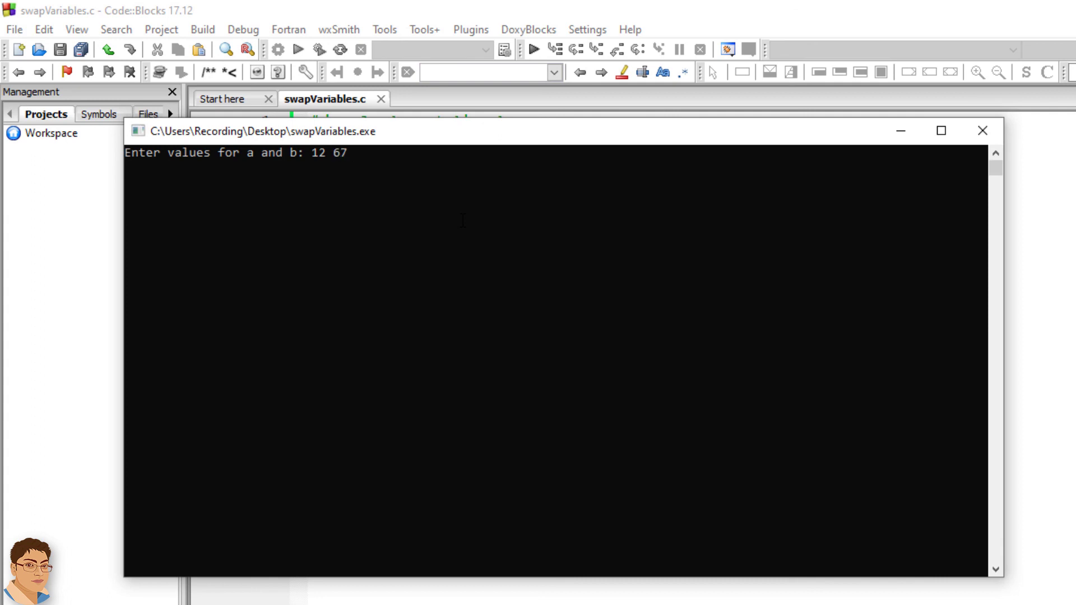
pyautogui.press('enter')
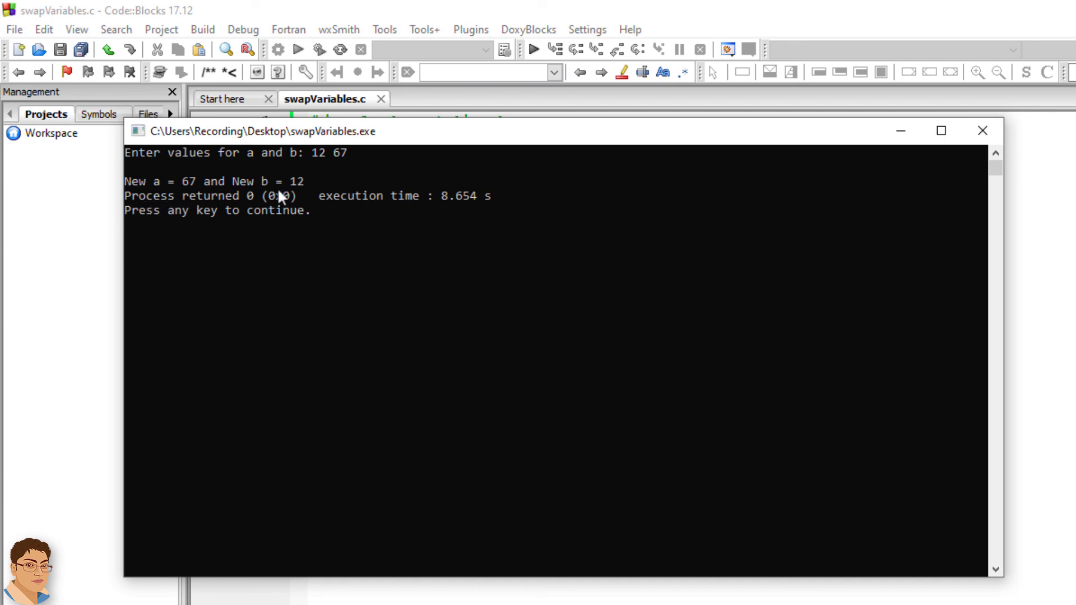
pyautogui.moveTo(313, 193)
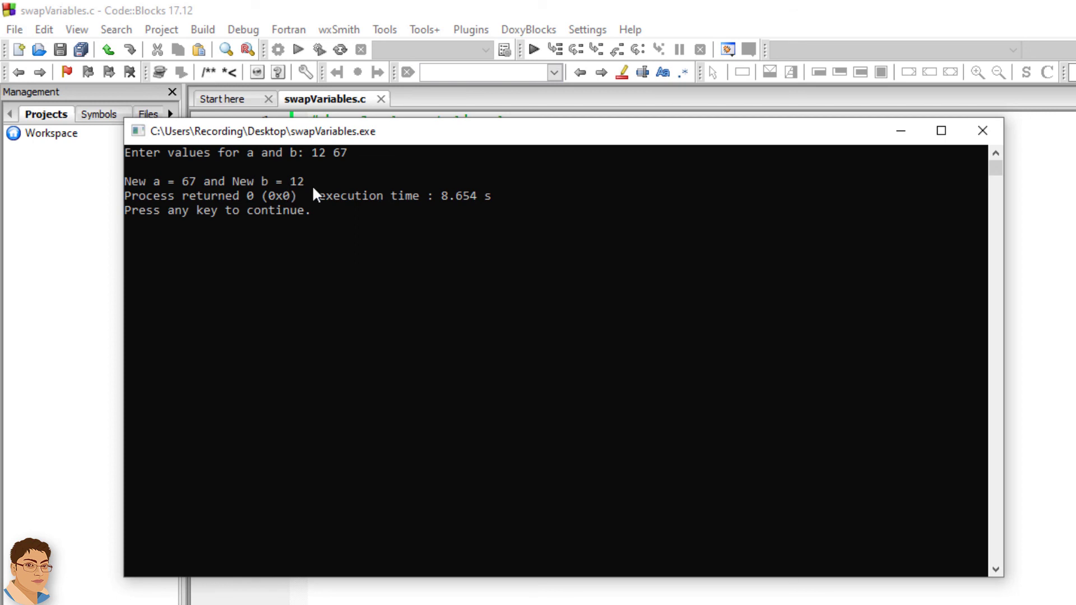